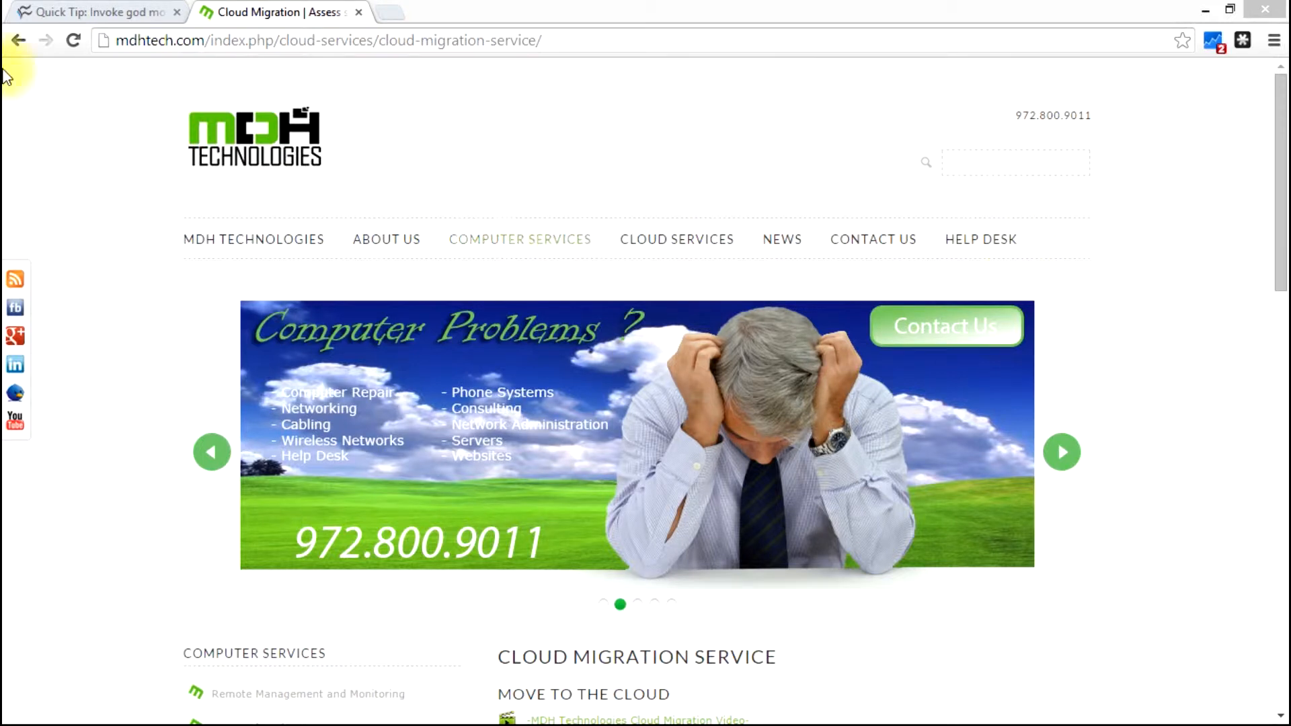
Bring up the TechRepublic 'Quick Tip: Invoke god mode' article tab and read down it.
click(94, 12)
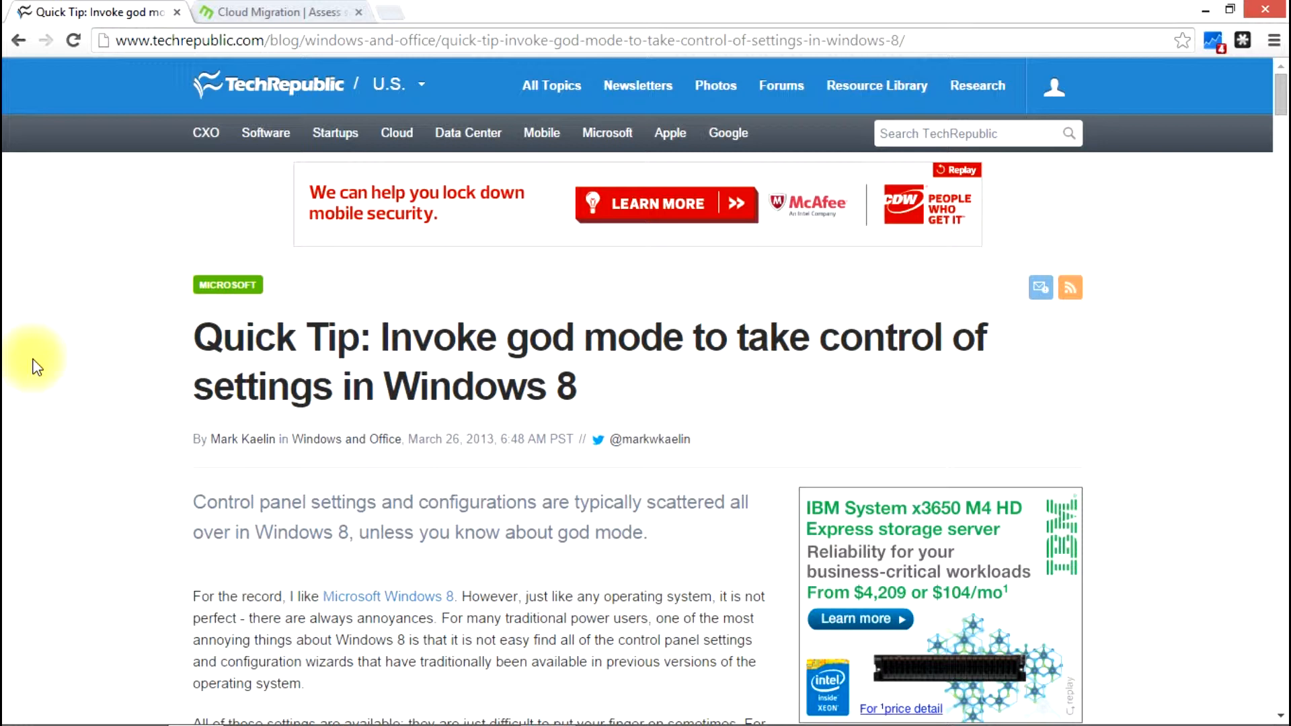
mouse_move(111, 309)
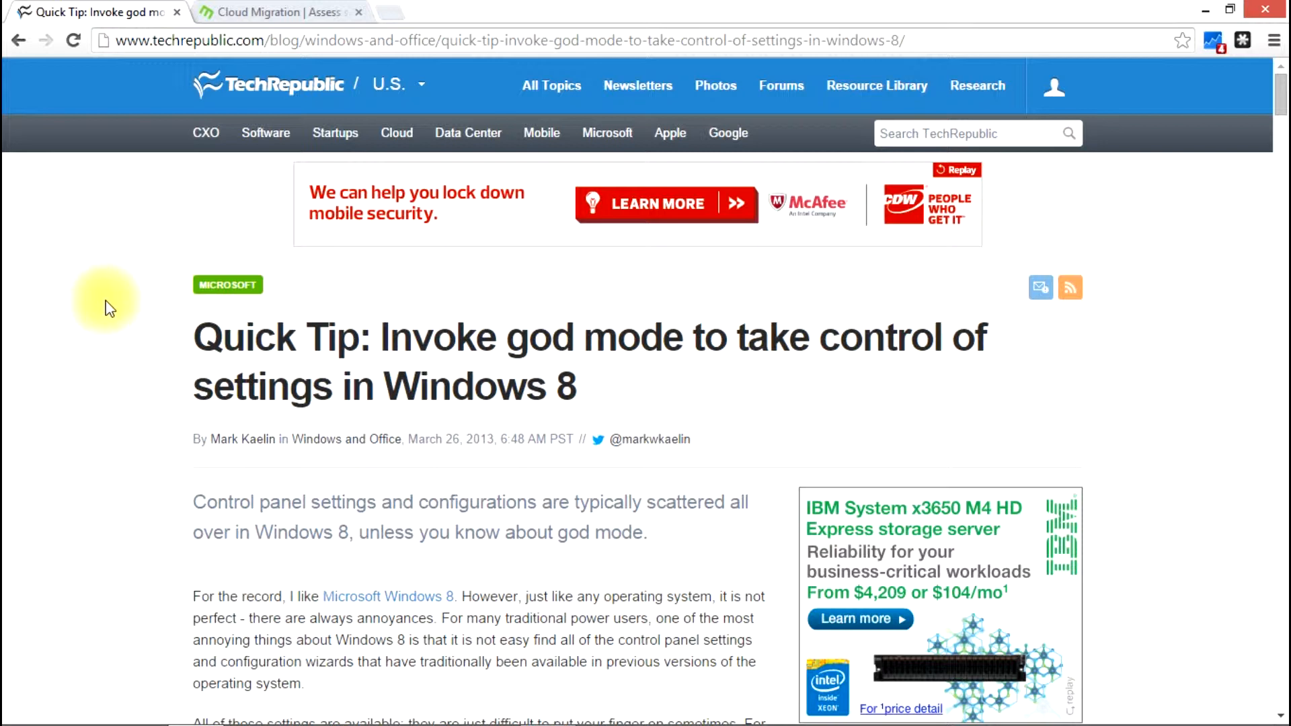
mouse_move(101, 318)
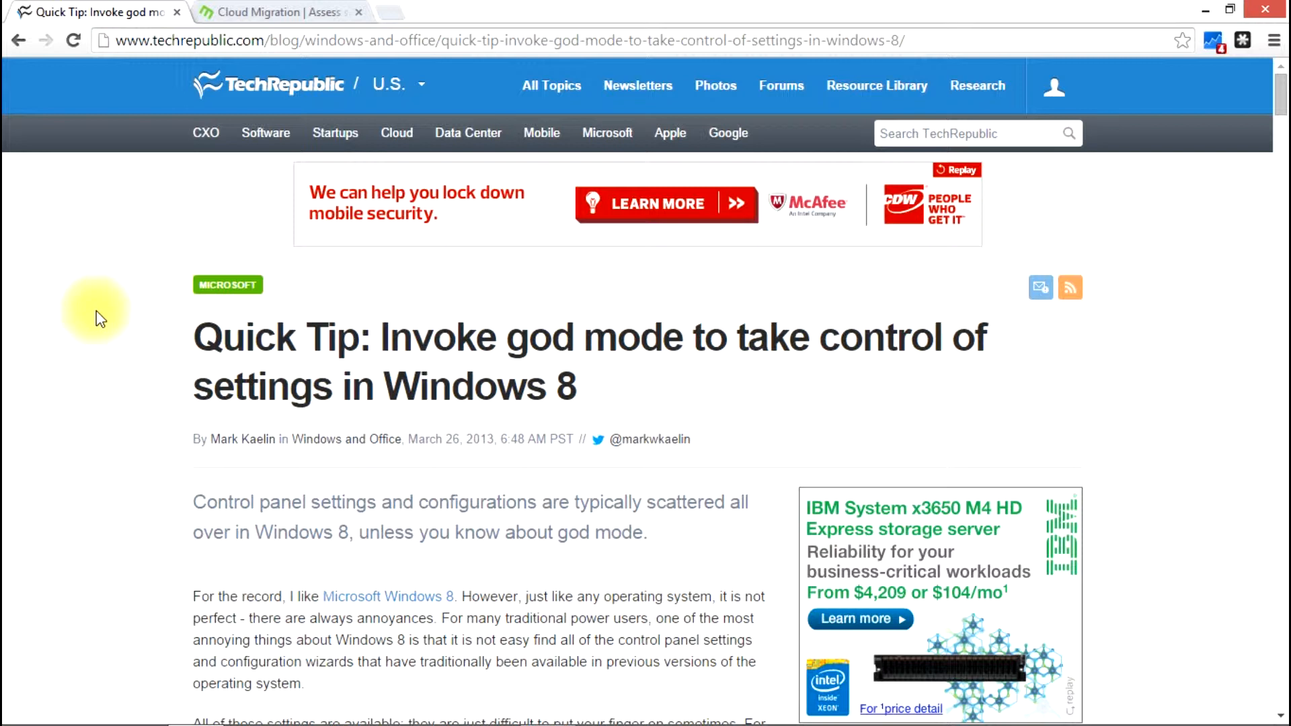
mouse_move(202, 322)
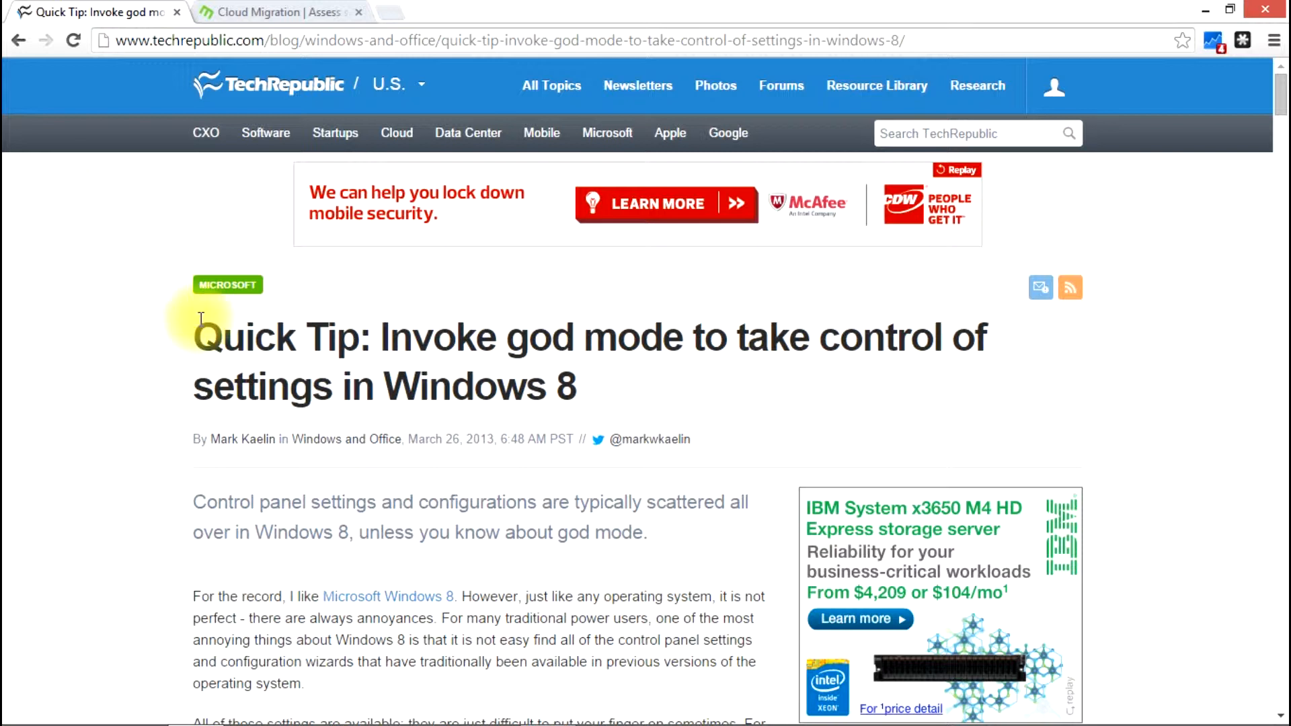
scroll(down, 3)
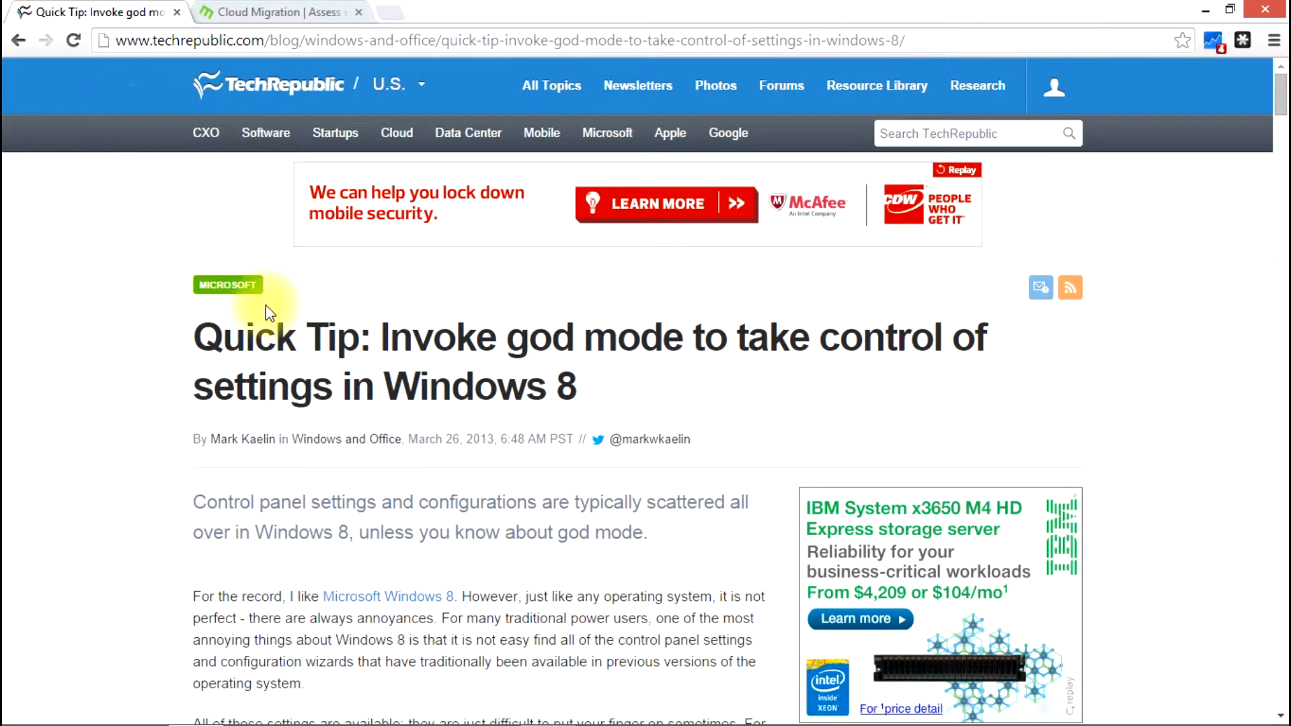
mouse_move(121, 341)
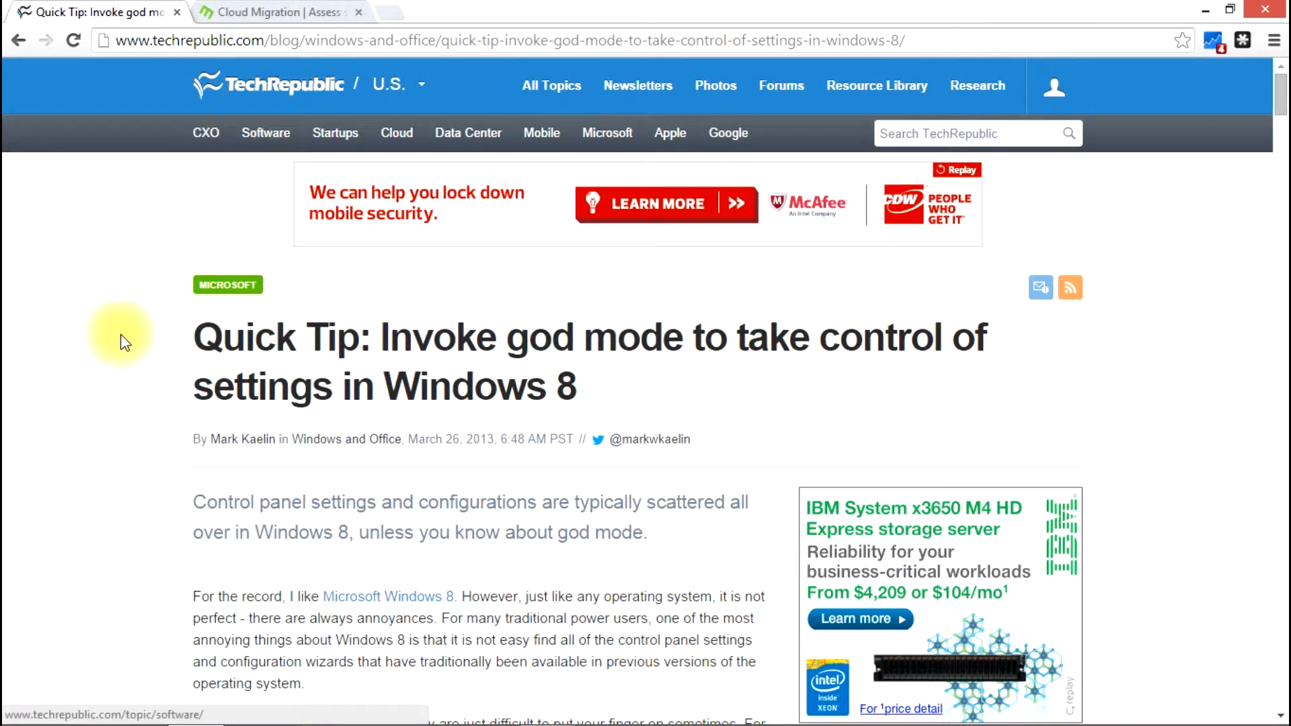
mouse_move(984, 175)
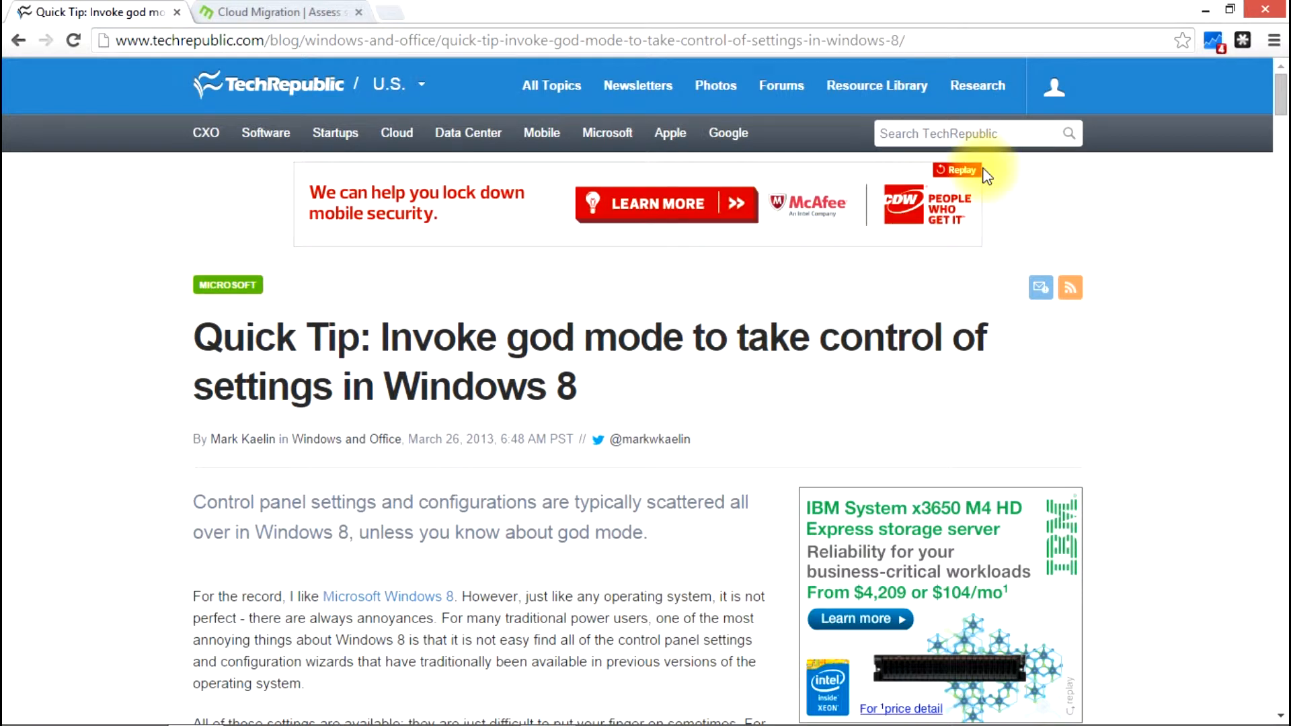
mouse_move(190, 74)
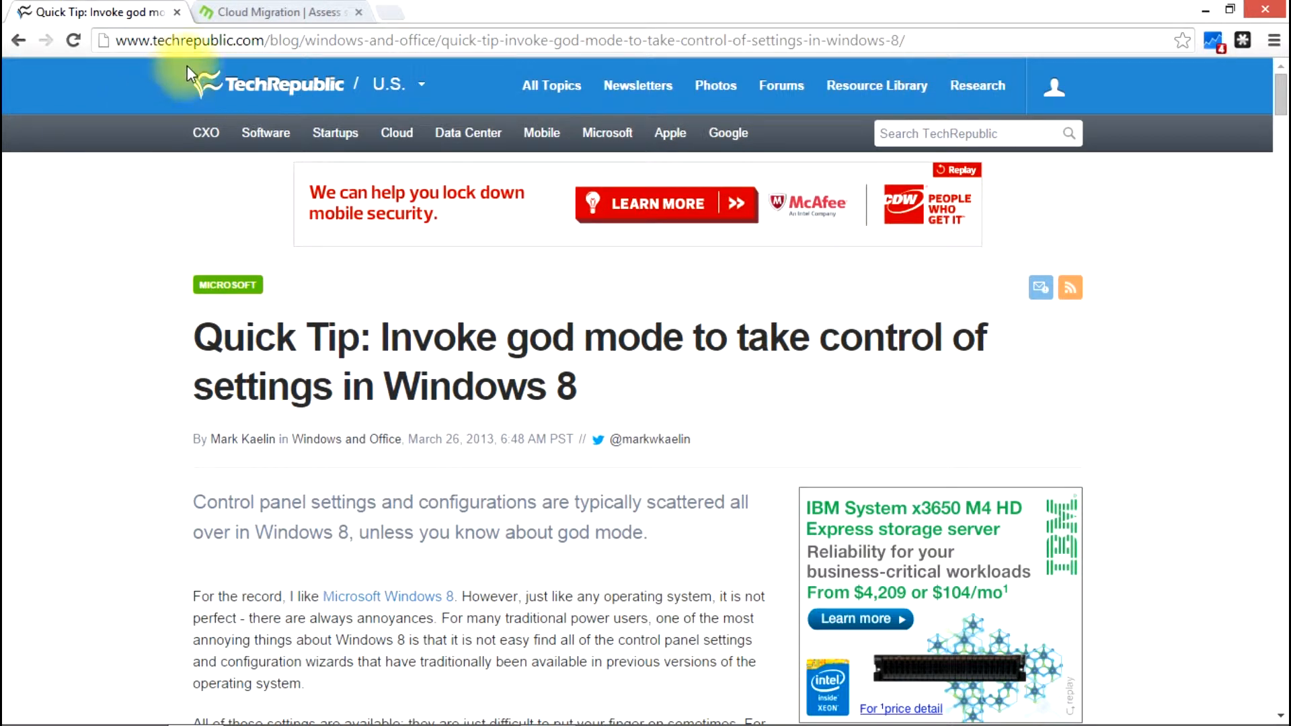
mouse_move(128, 468)
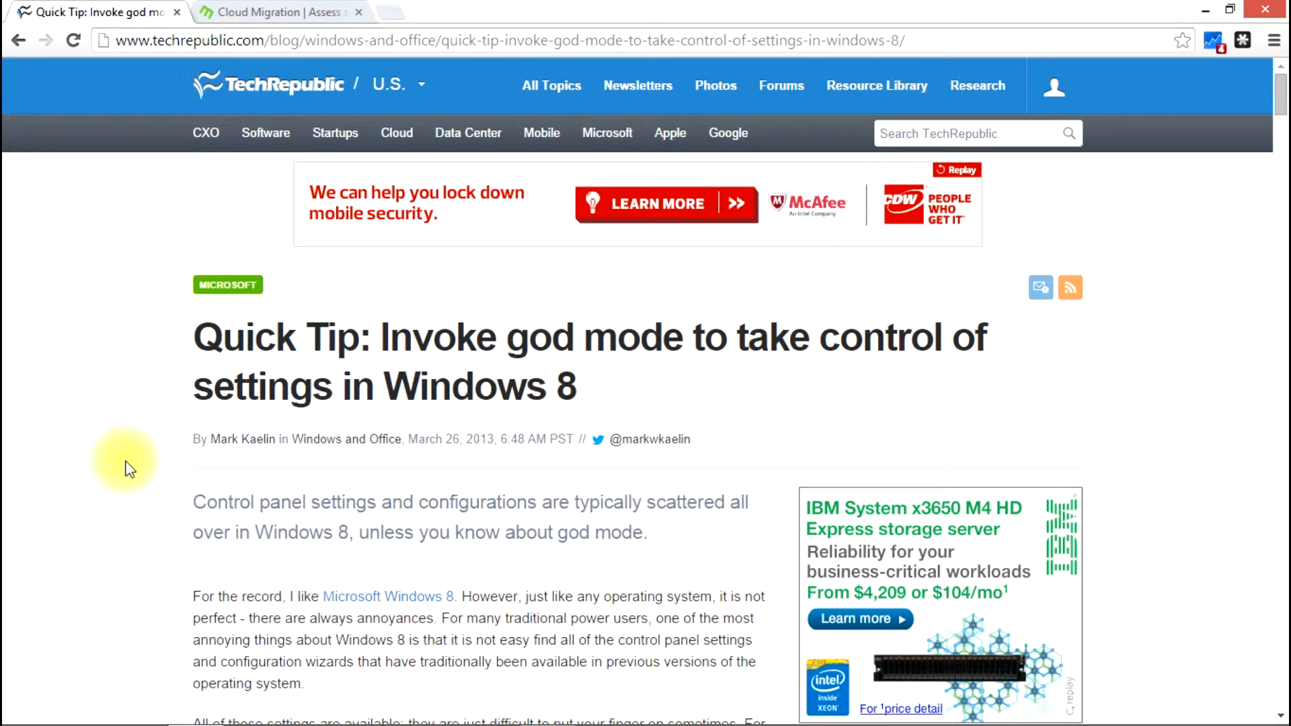
Move down the article to Figure A showing the File Explorer view settings.
scroll(down, 3)
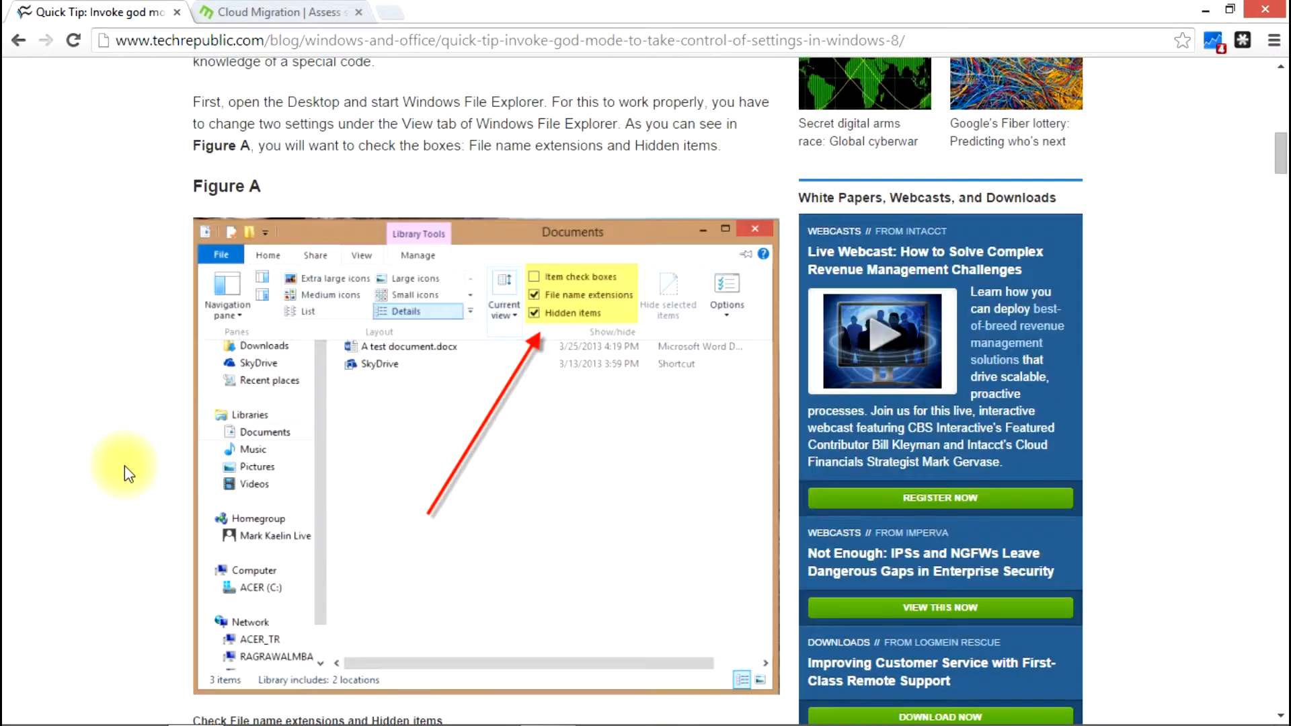
scroll(down, 3)
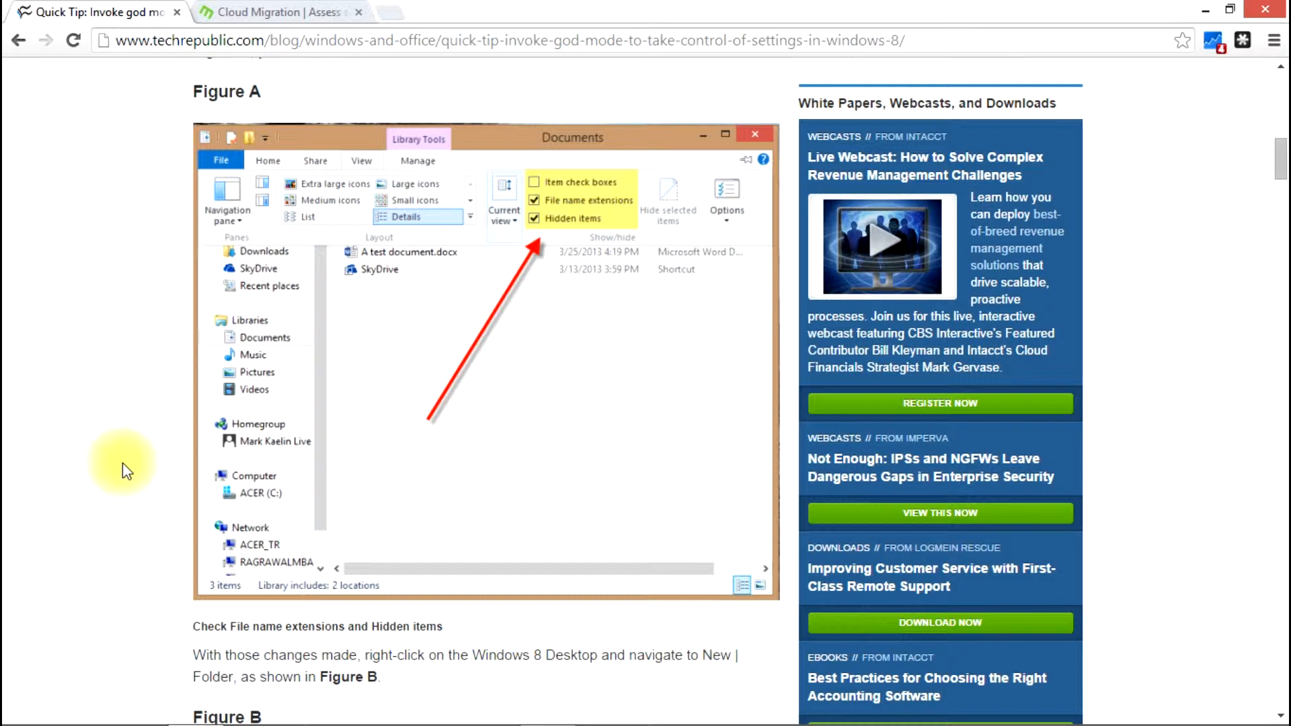
mouse_move(298, 205)
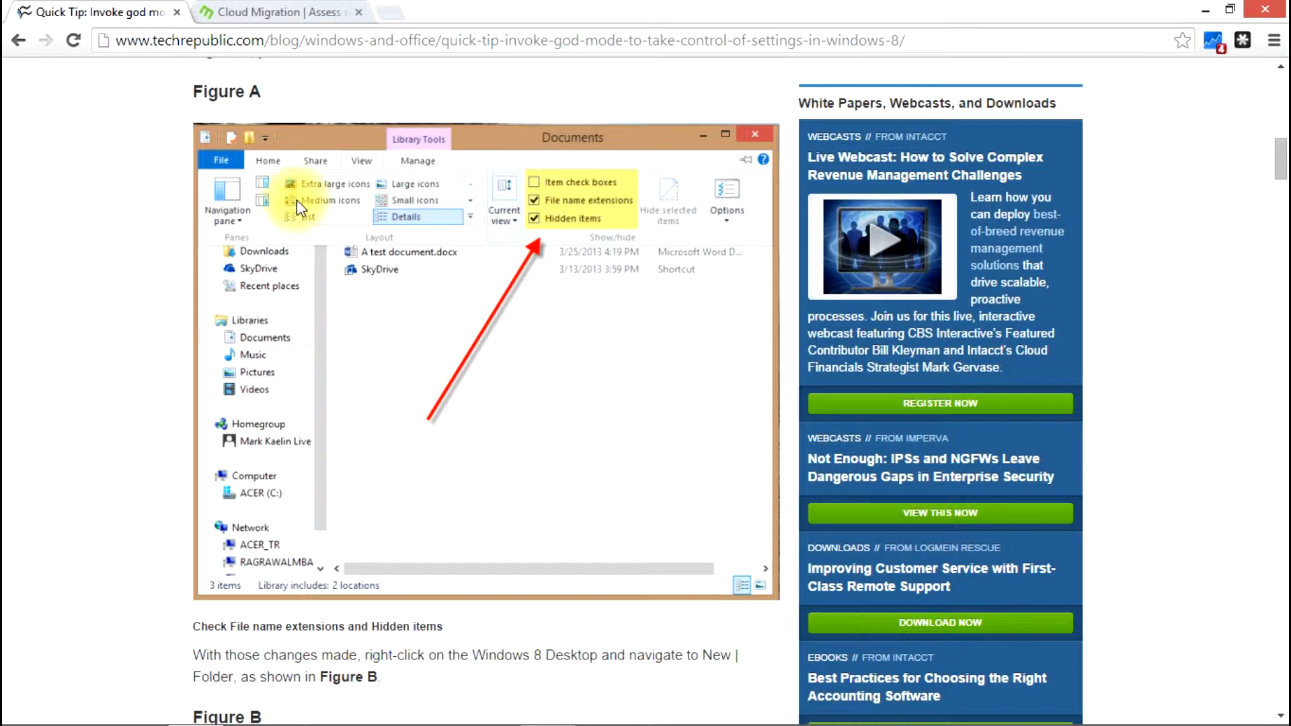
mouse_move(560, 233)
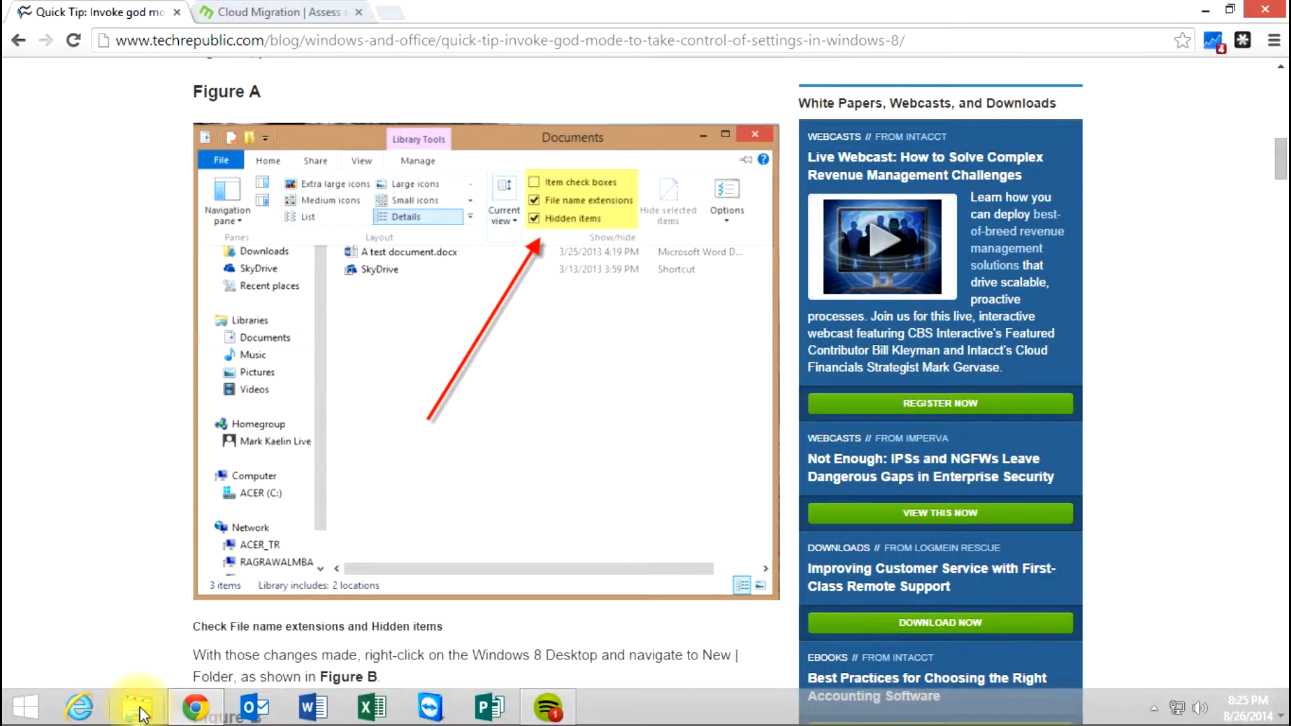
Launch File Explorer at This PC and enable Hidden items and File name extensions in View.
click(138, 706)
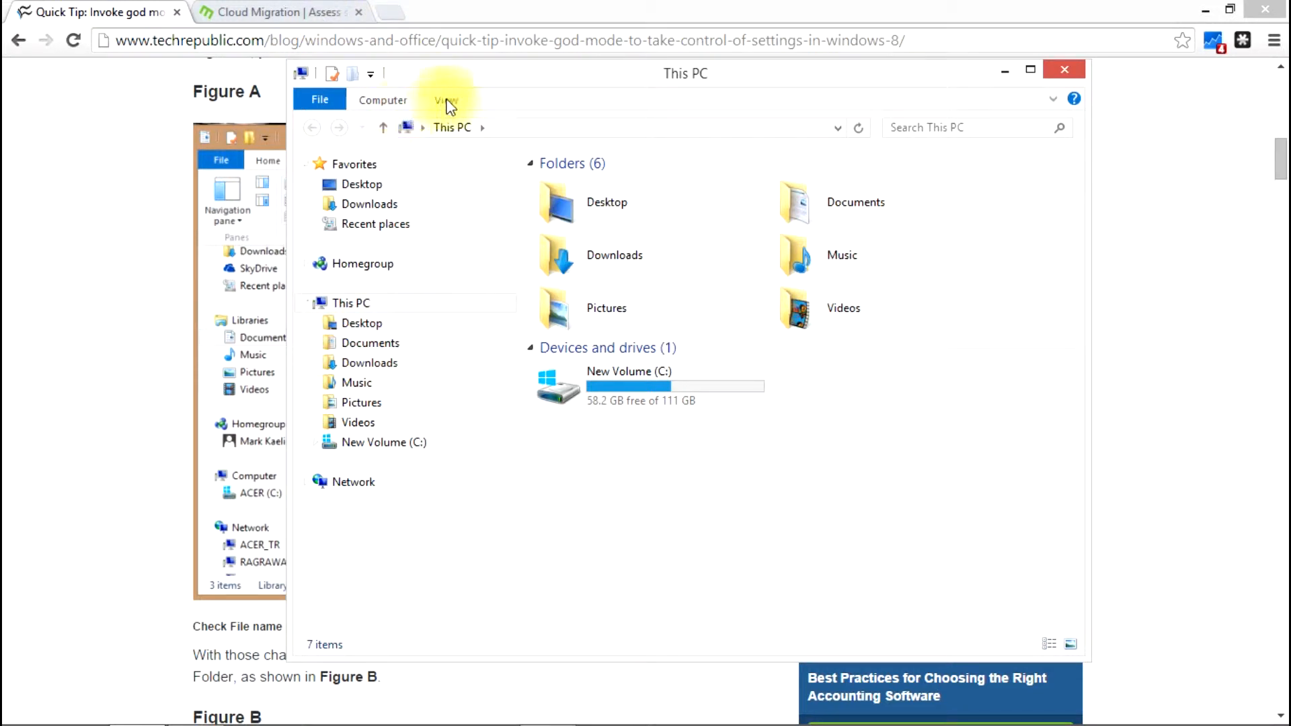
click(445, 100)
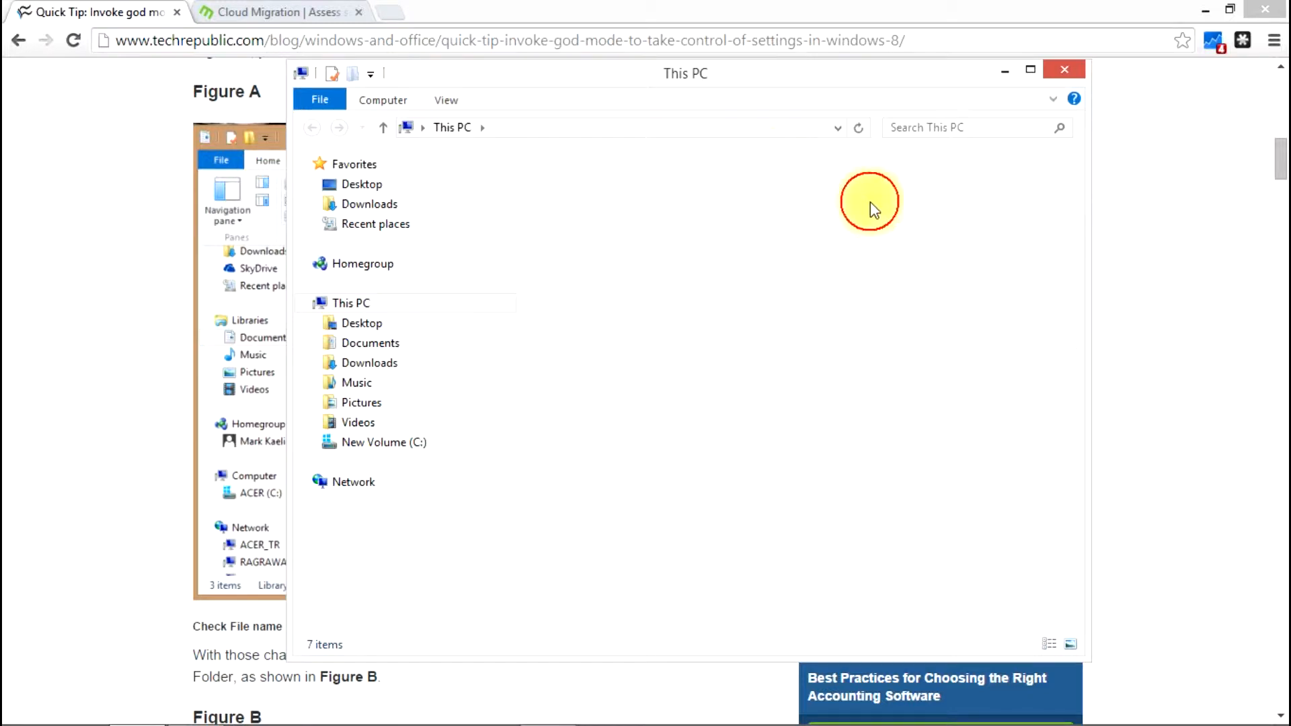
click(445, 99)
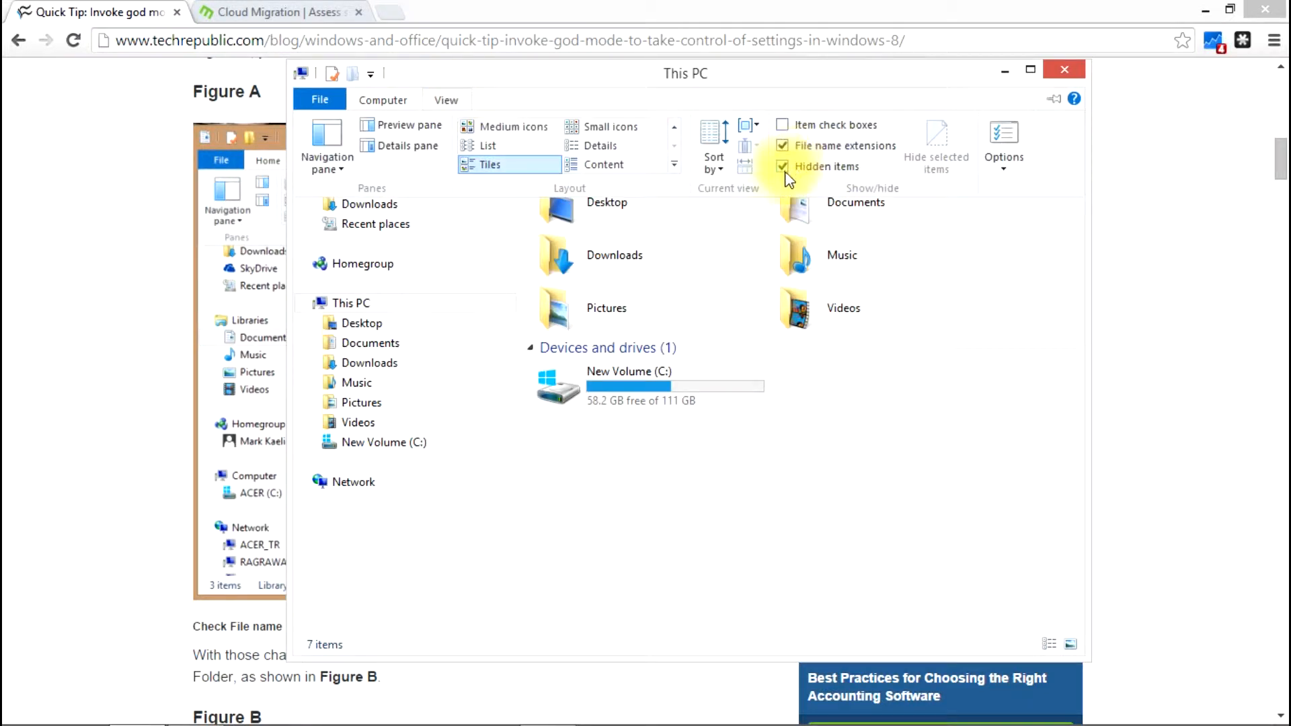
mouse_move(819, 166)
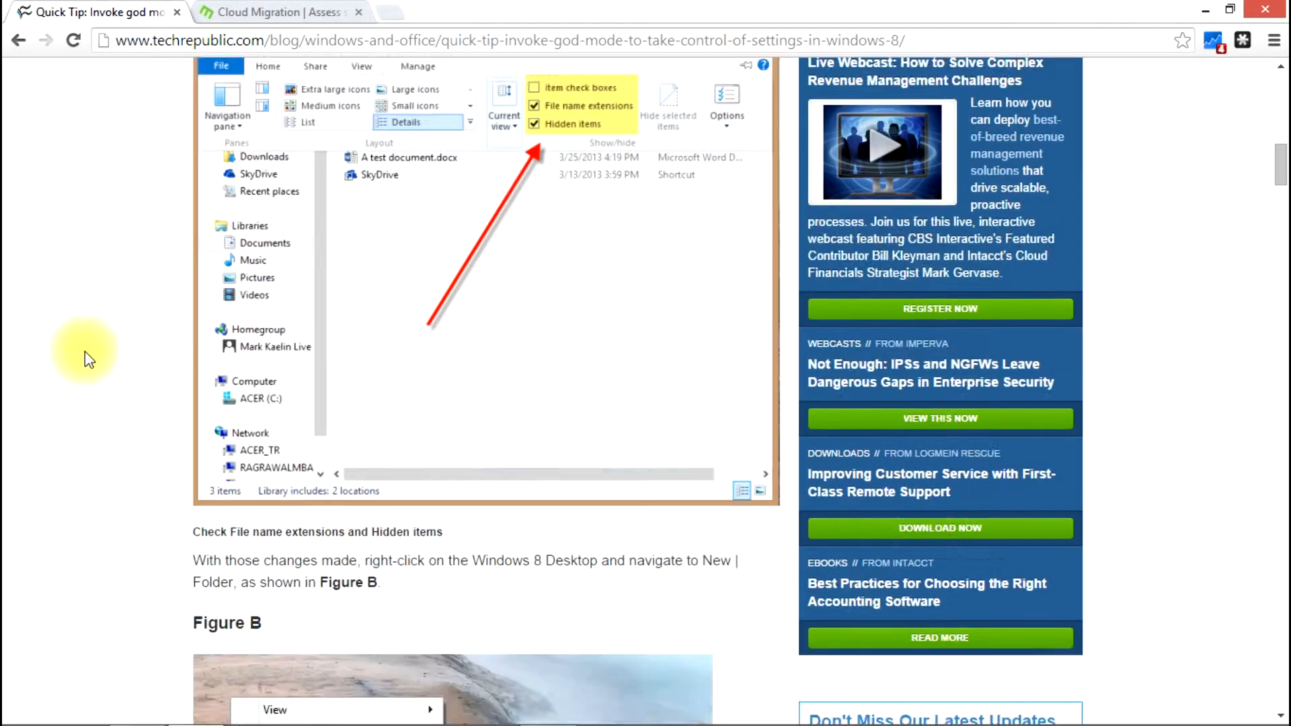
Create a new folder on the empty desktop via the New > Folder menu.
scroll(down, 3)
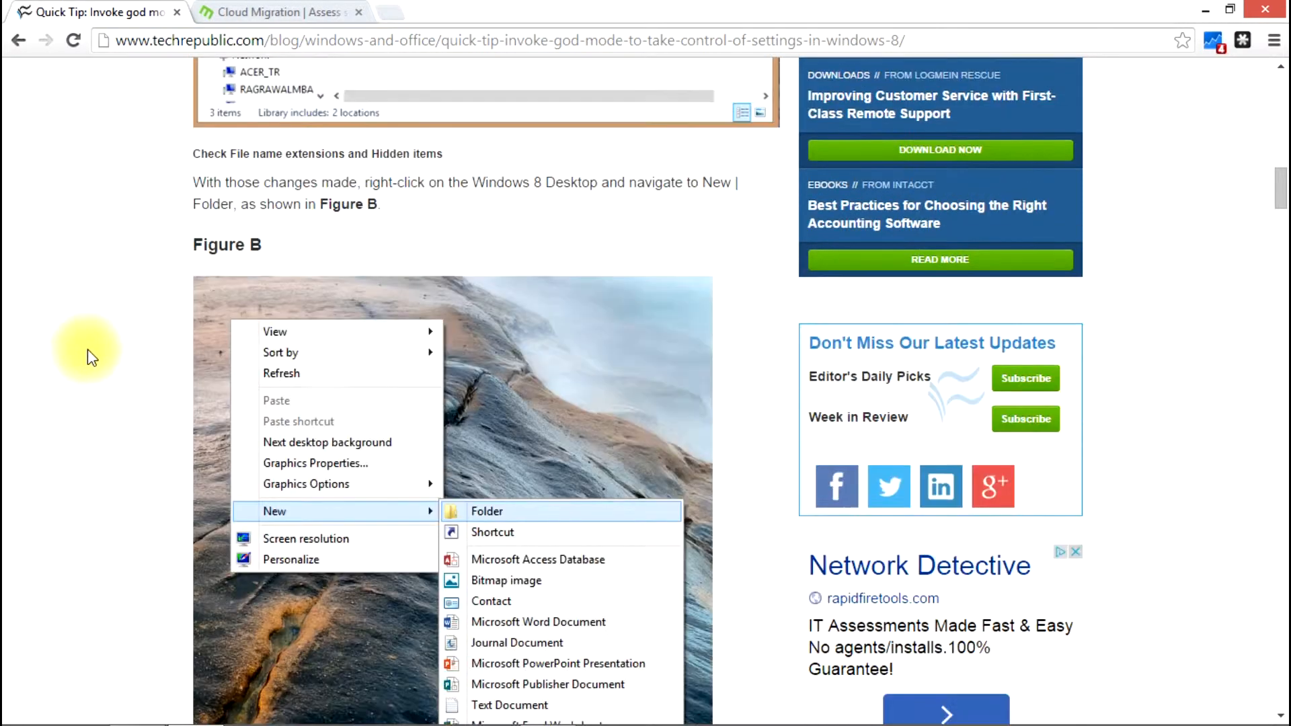
scroll(down, 3)
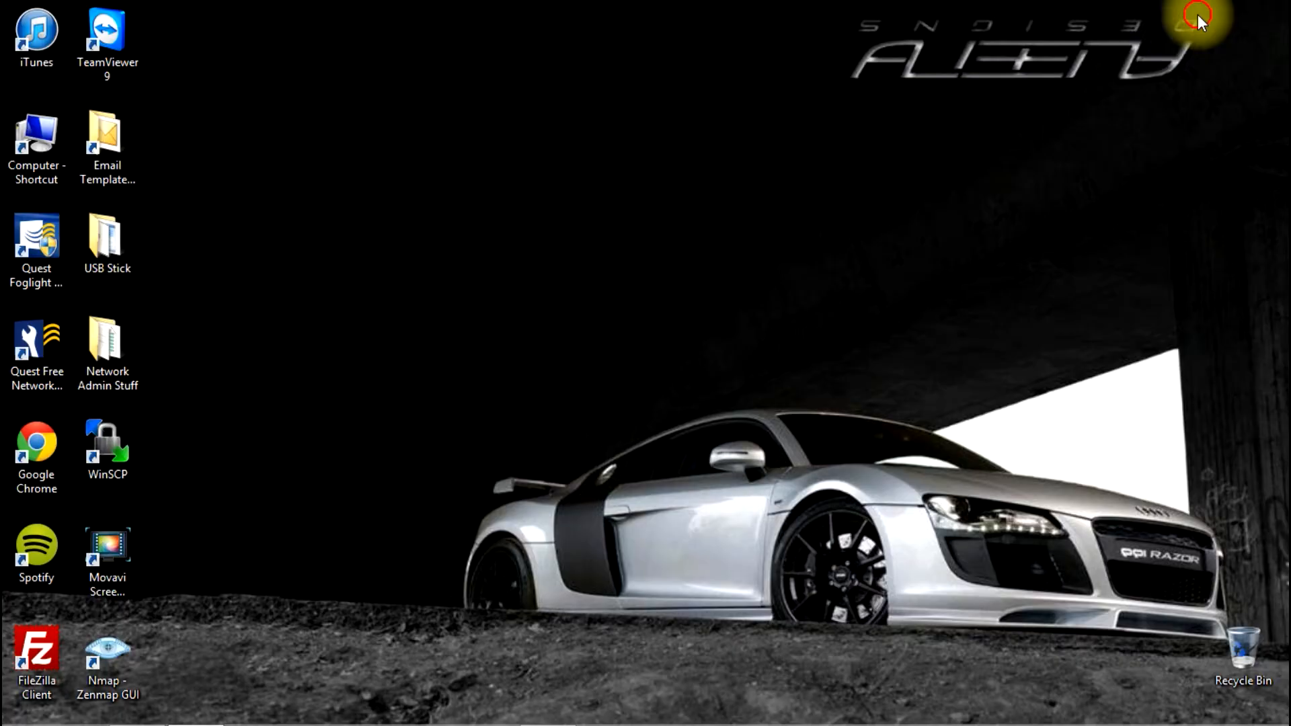
right_click(536, 276)
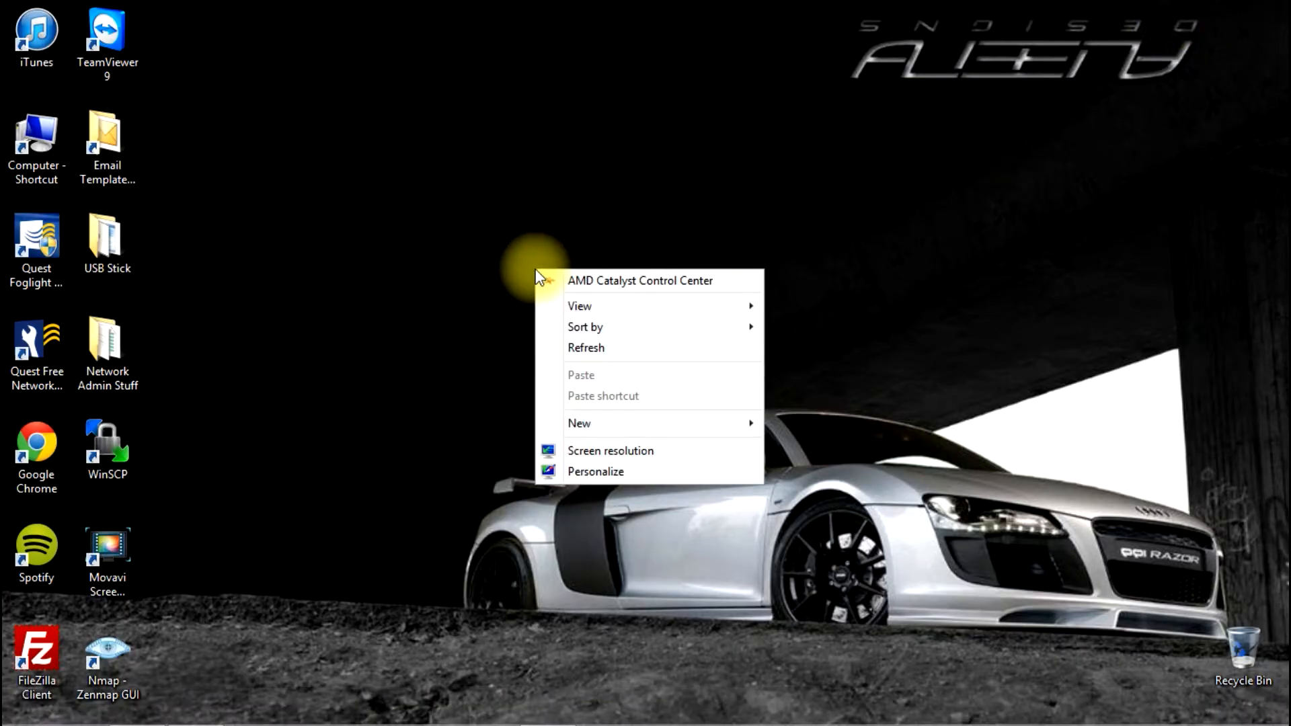
click(579, 424)
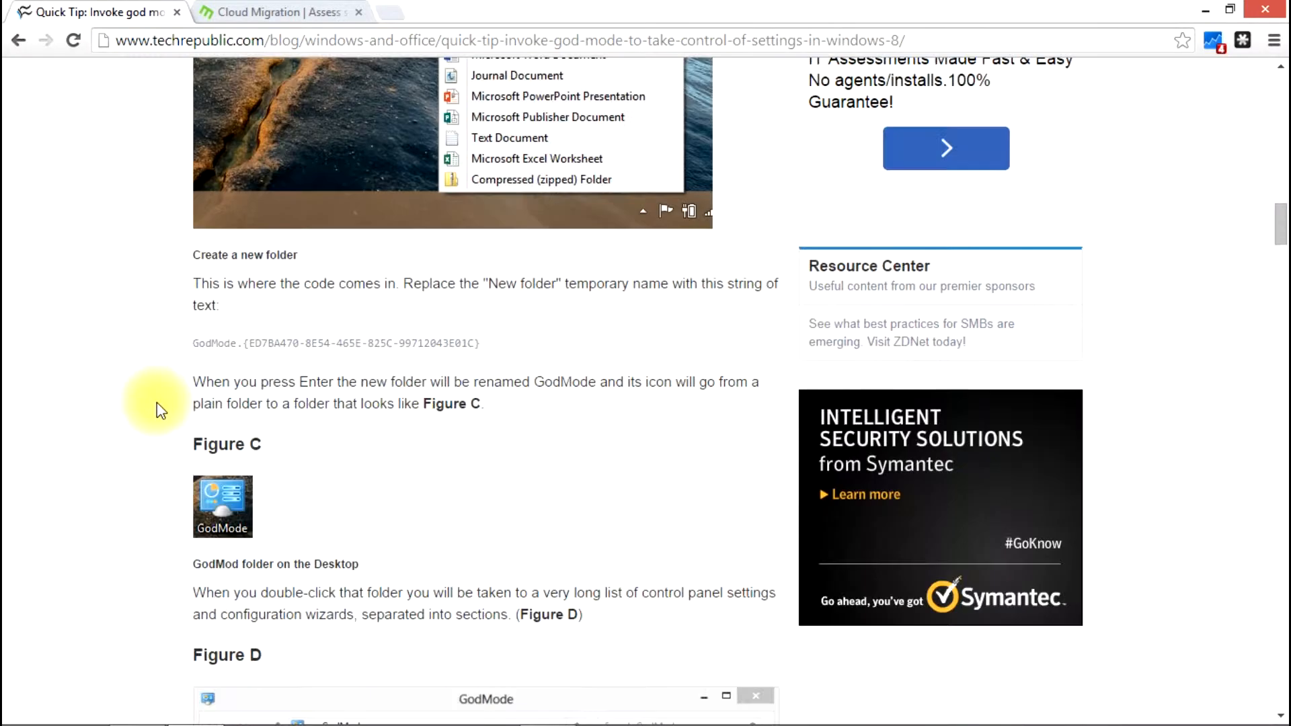
mouse_move(394, 285)
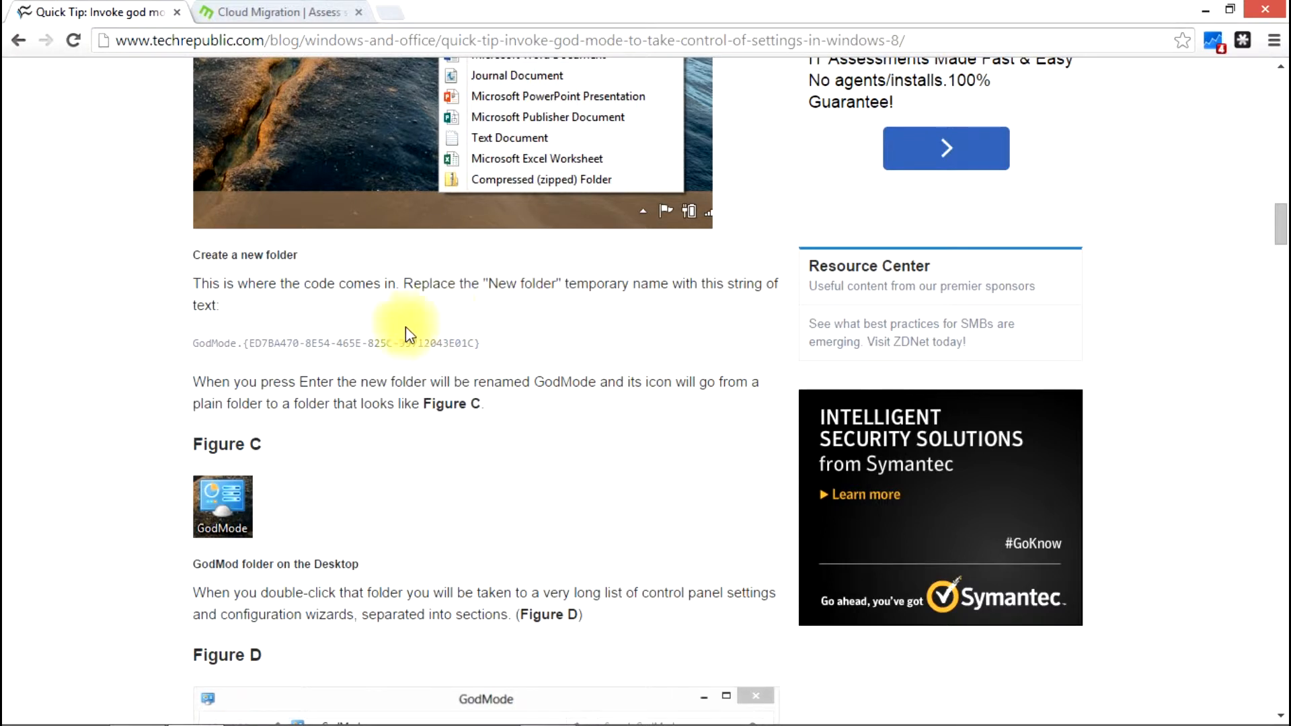
Select the article's whole GodMode.{...} folder-name code string for copying.
double_click(213, 343)
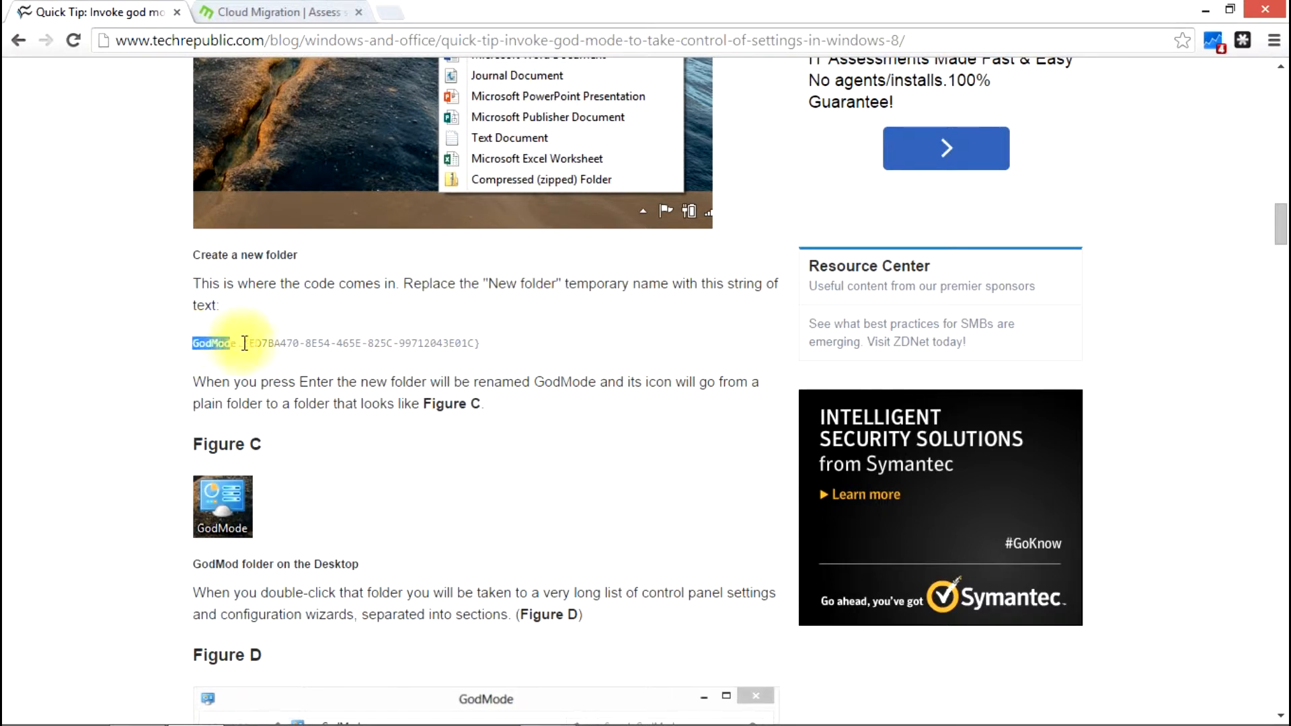
drag(230, 343, 473, 343)
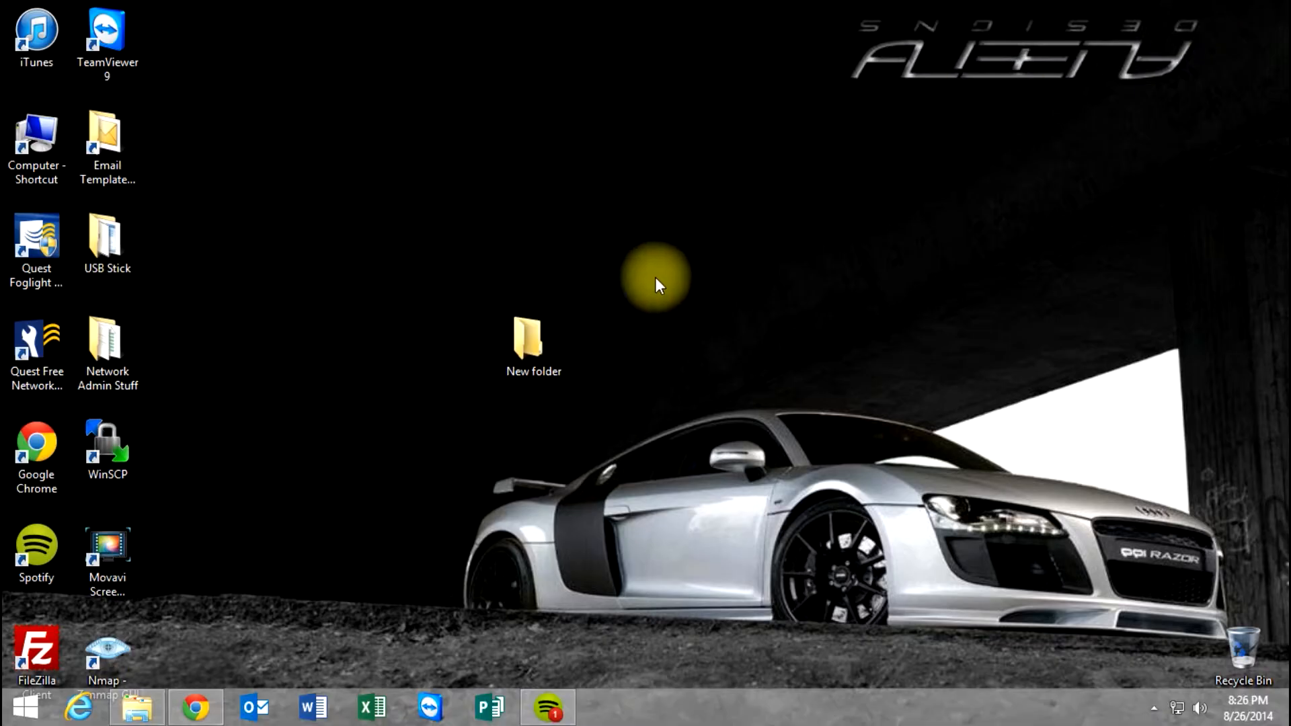
Start renaming the new desktop folder and bring up edit options to paste the GodMode string.
right_click(534, 337)
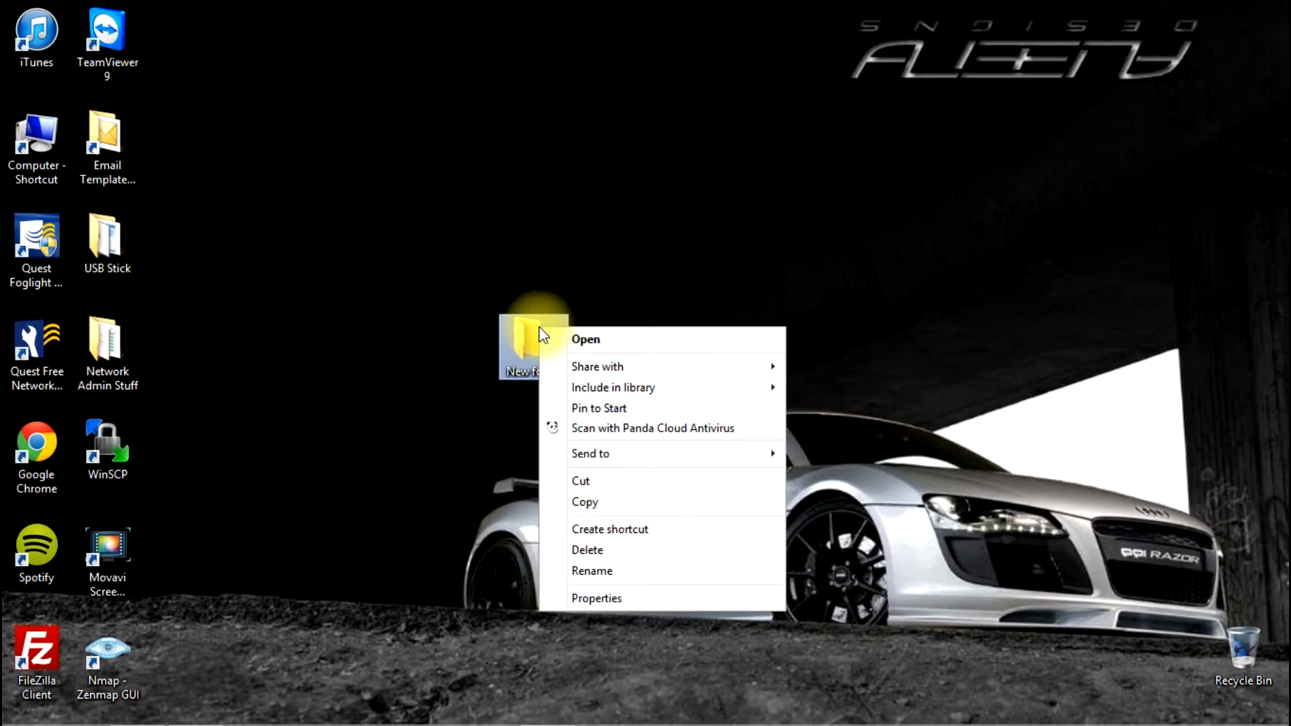
click(592, 570)
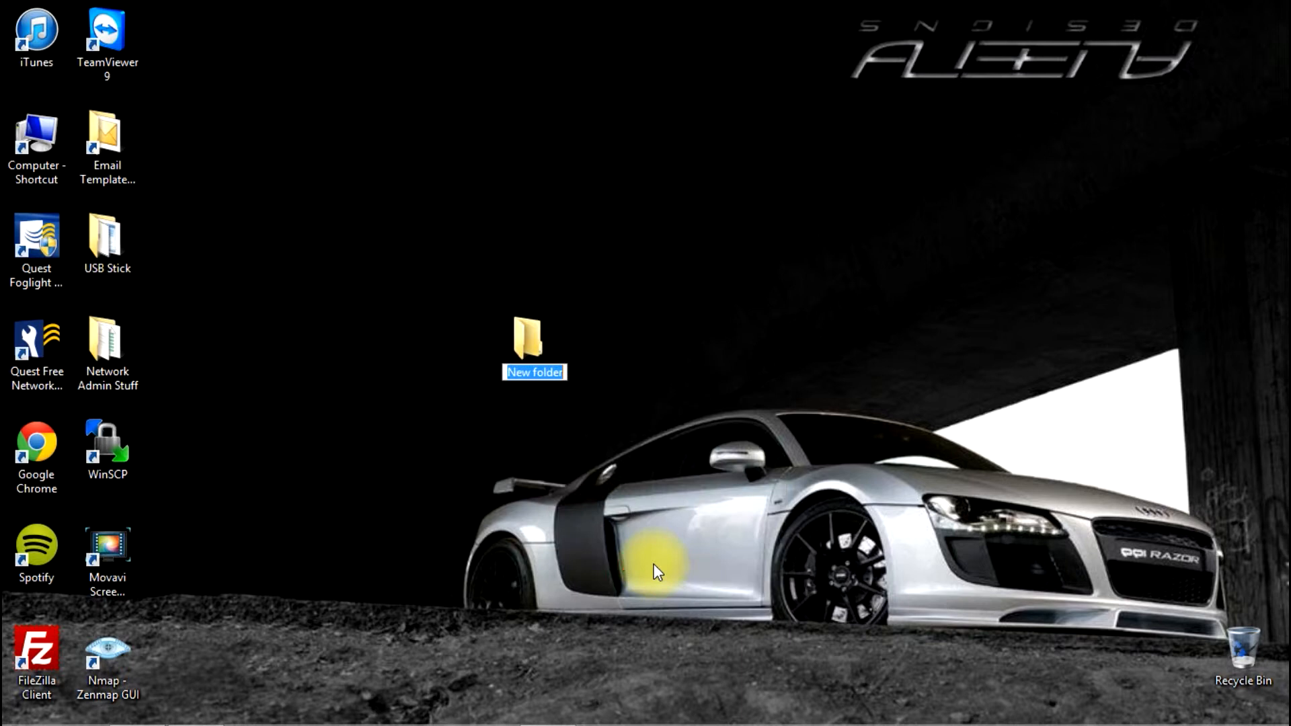
right_click(533, 371)
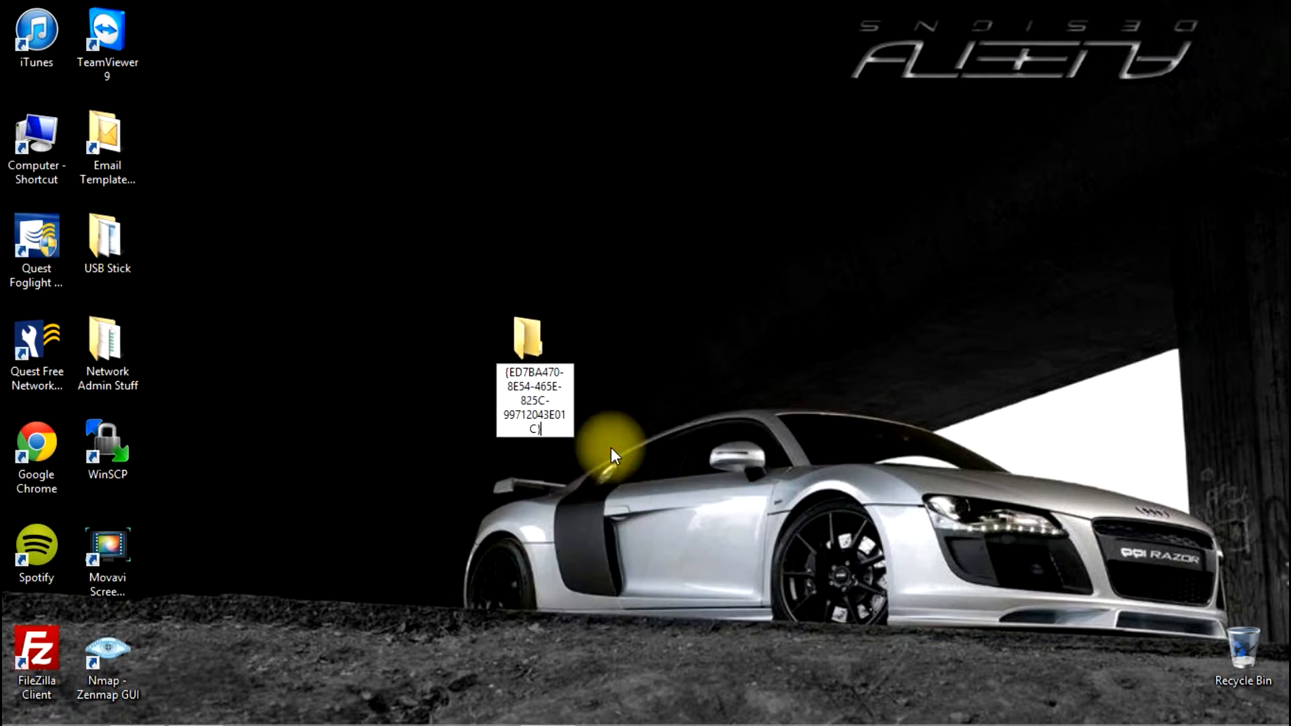
mouse_move(643, 435)
text(GodMode)
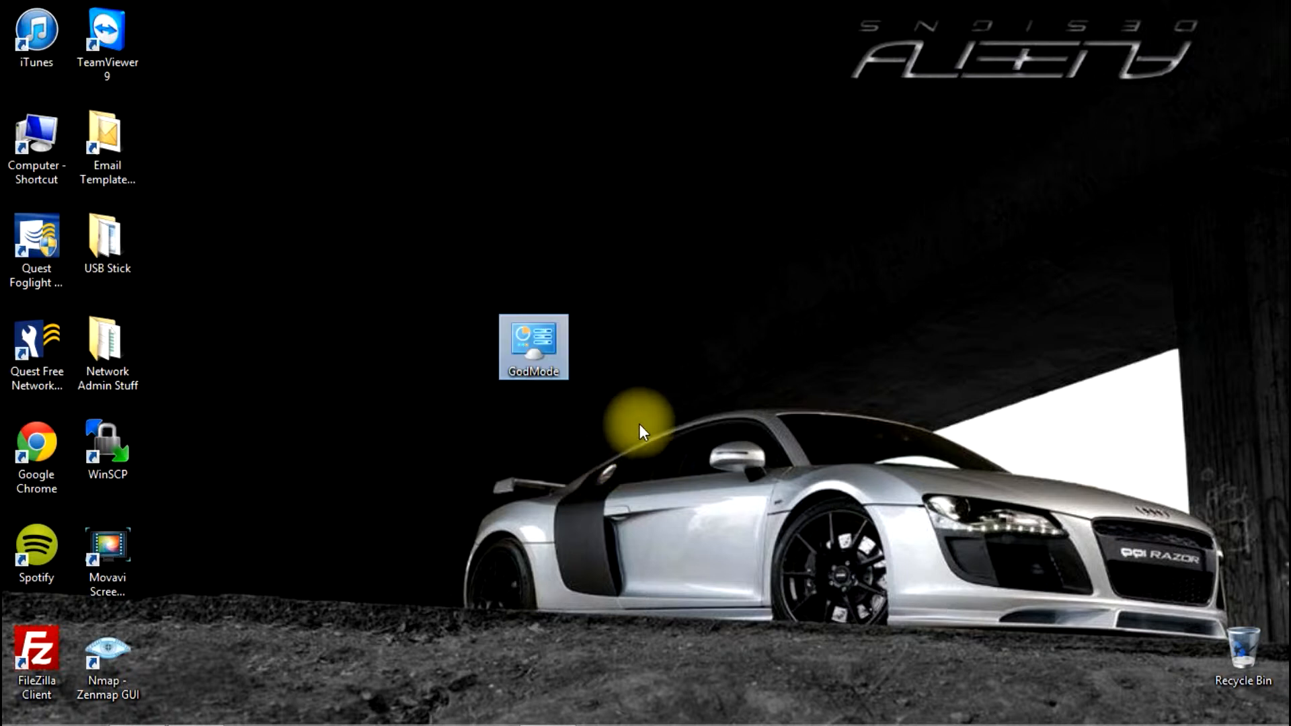
mouse_move(597, 391)
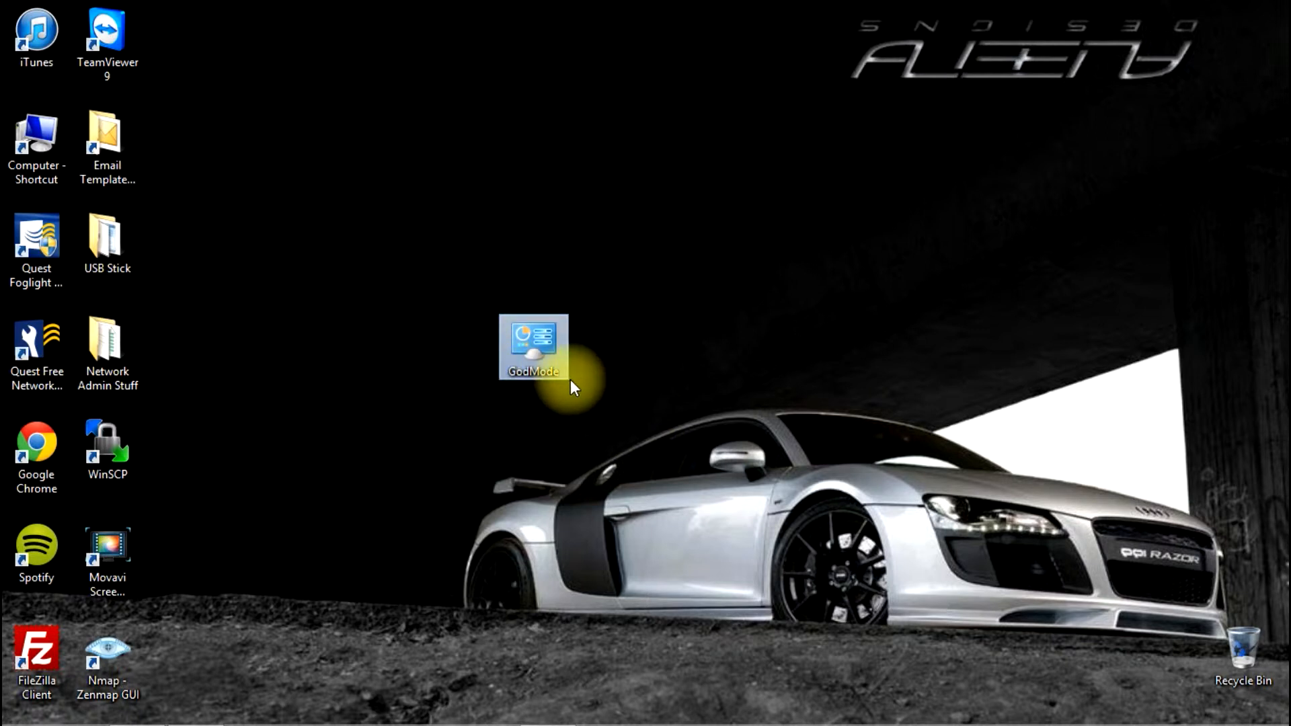
Browse the GodMode folder's 251 grouped control panel settings from Action Center to Work Folders, then close it.
double_click(532, 347)
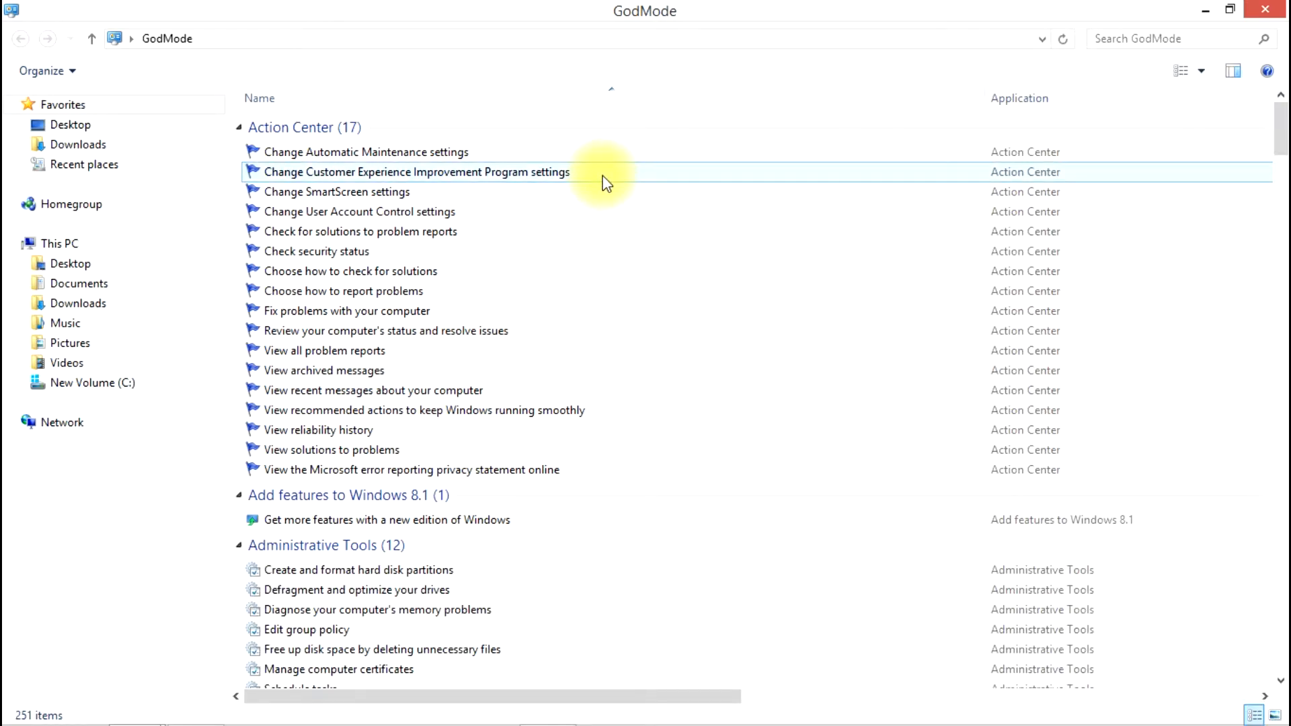
scroll(down, 3)
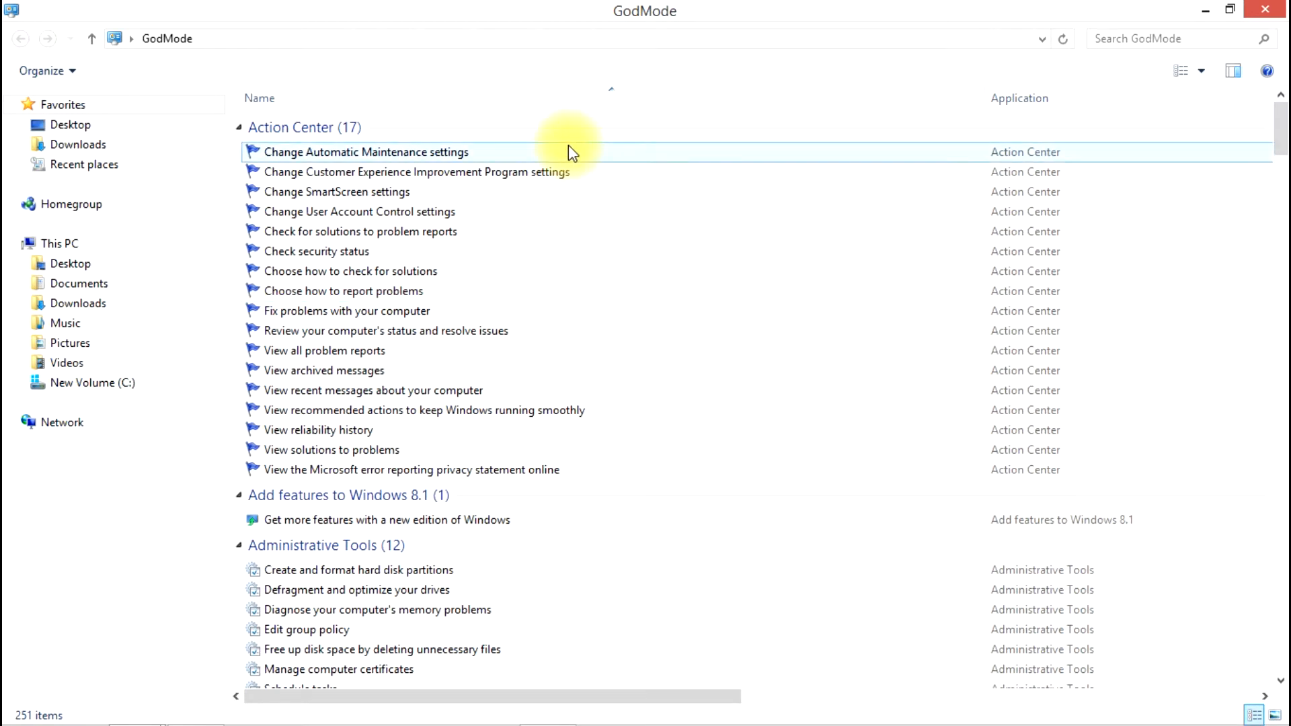
scroll(down, 3)
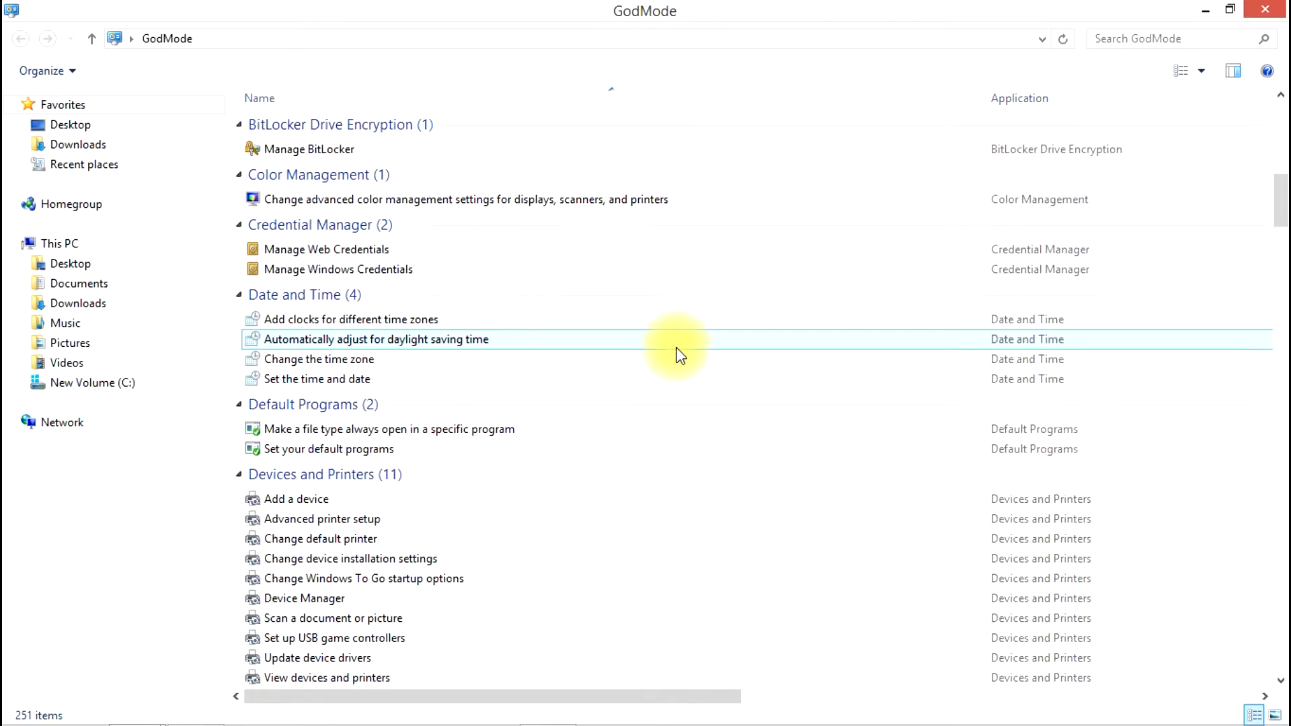
scroll(down, 3)
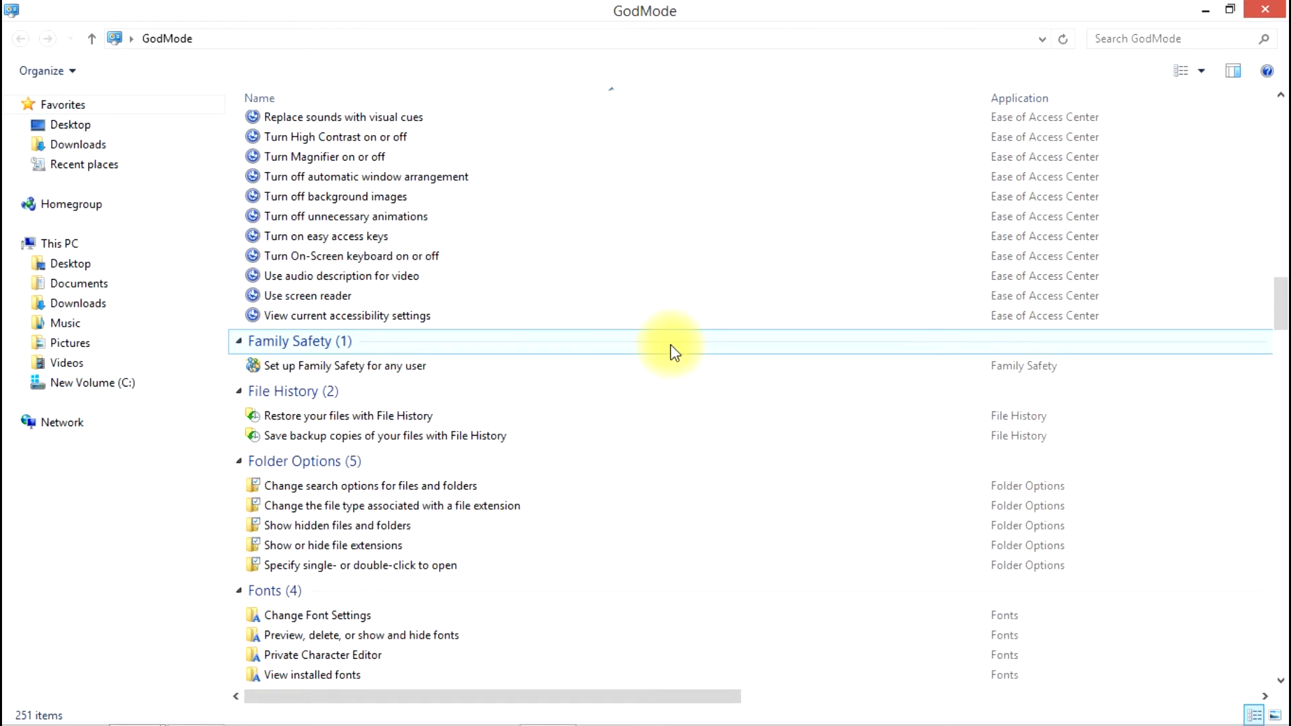
scroll(down, 3)
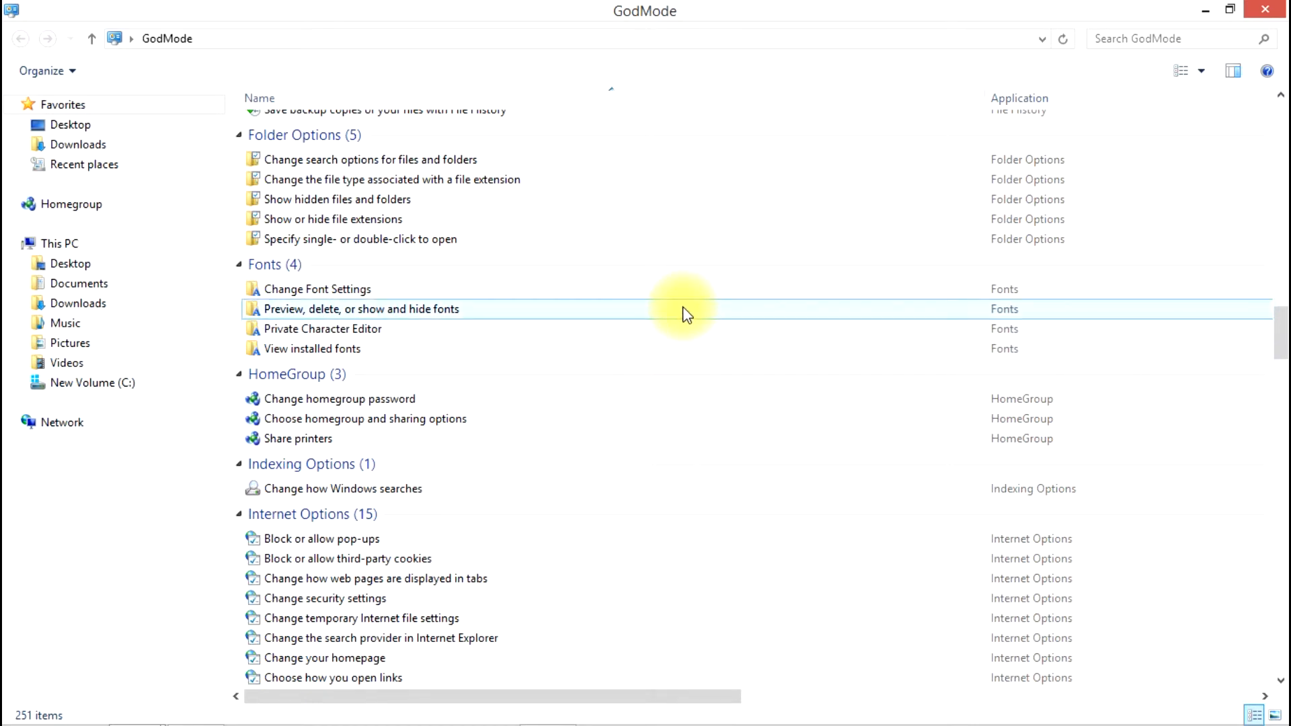
mouse_move(688, 313)
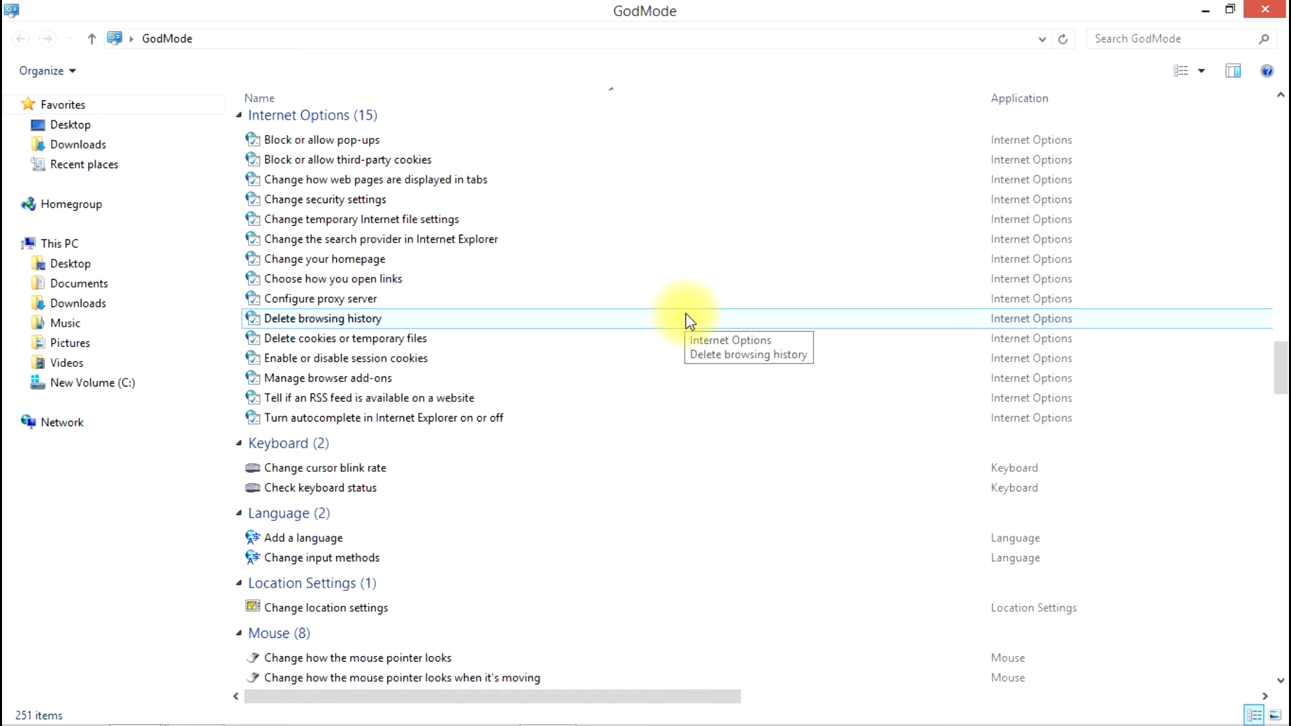
scroll(down, 3)
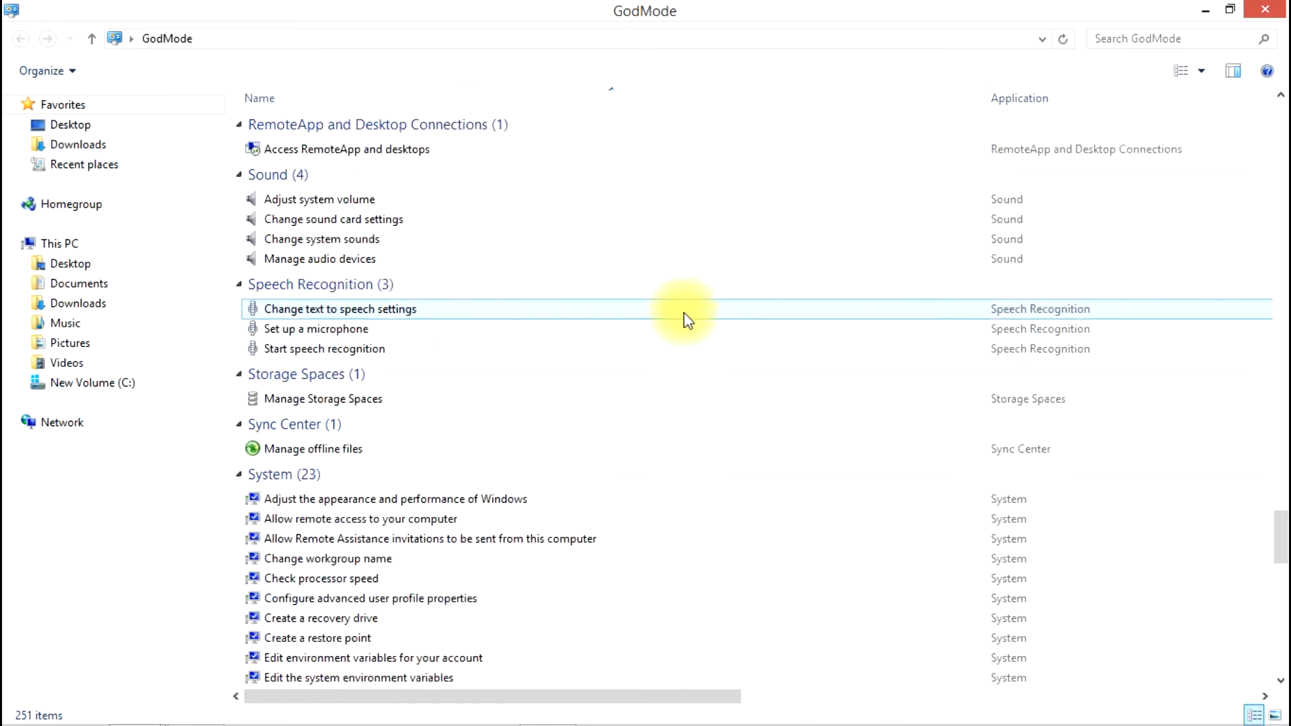
scroll(down, 3)
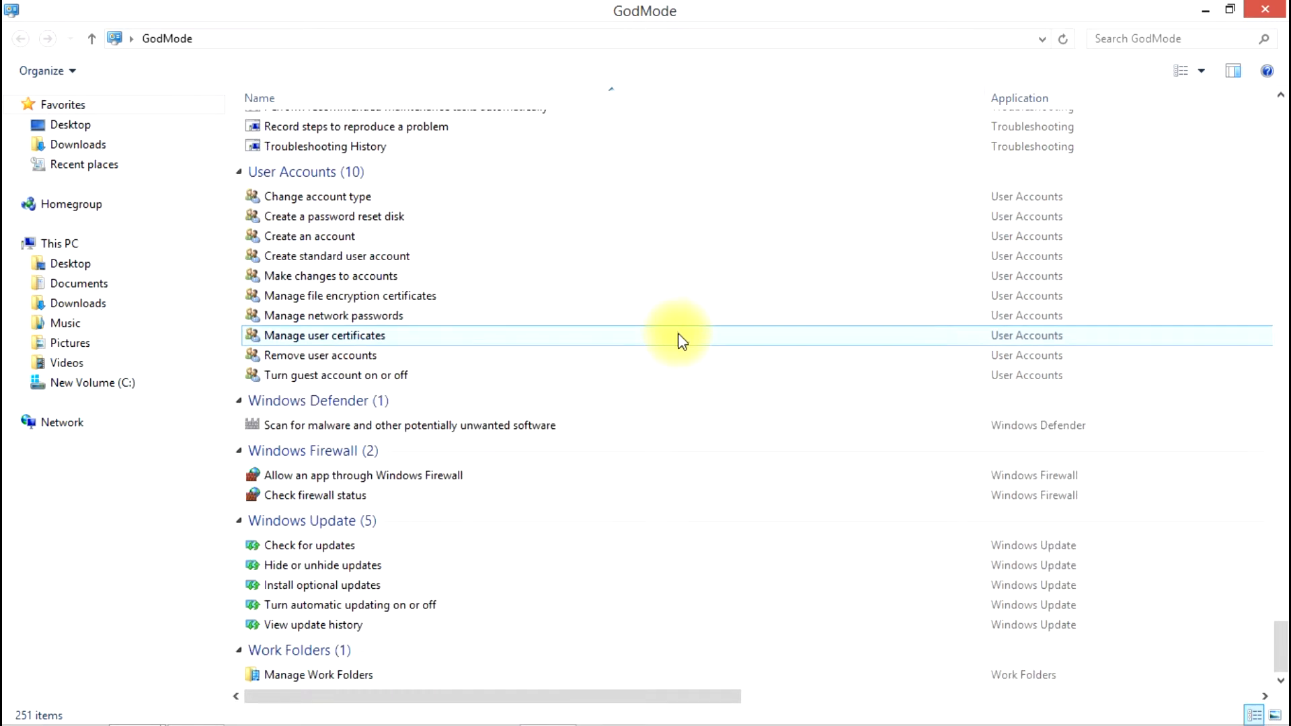
scroll(down, 3)
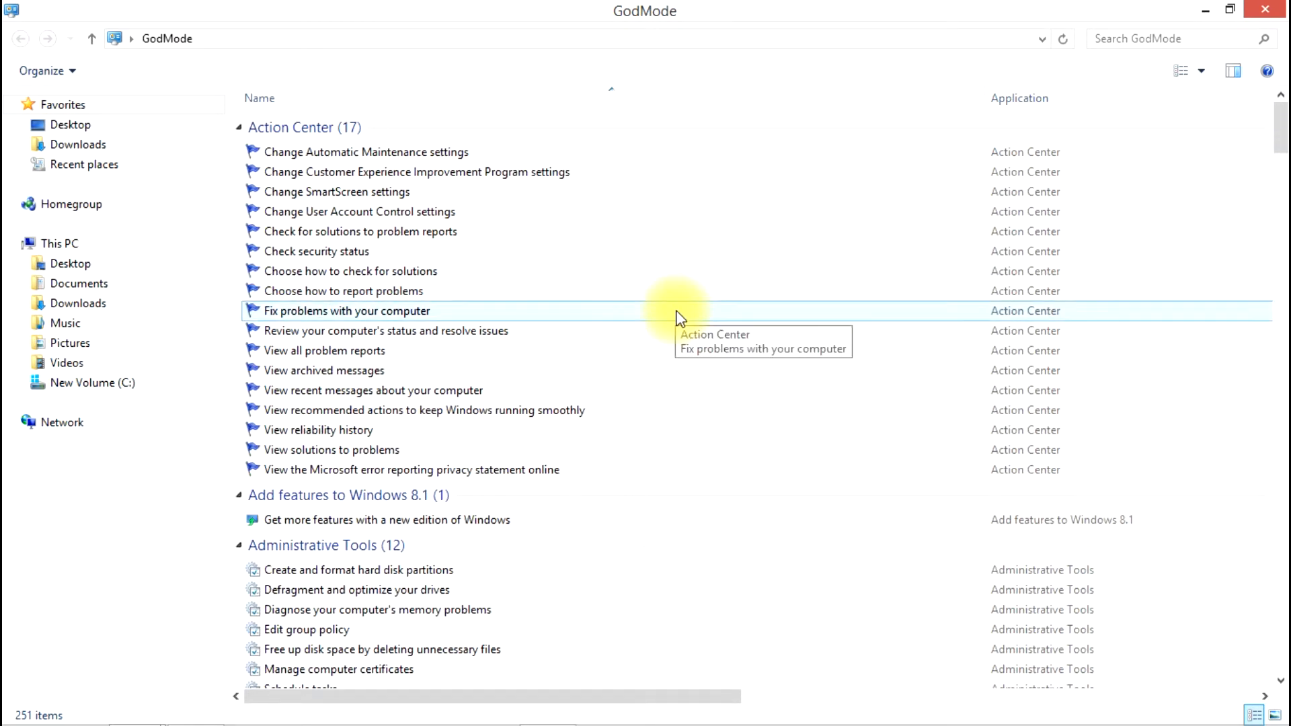
mouse_move(703, 231)
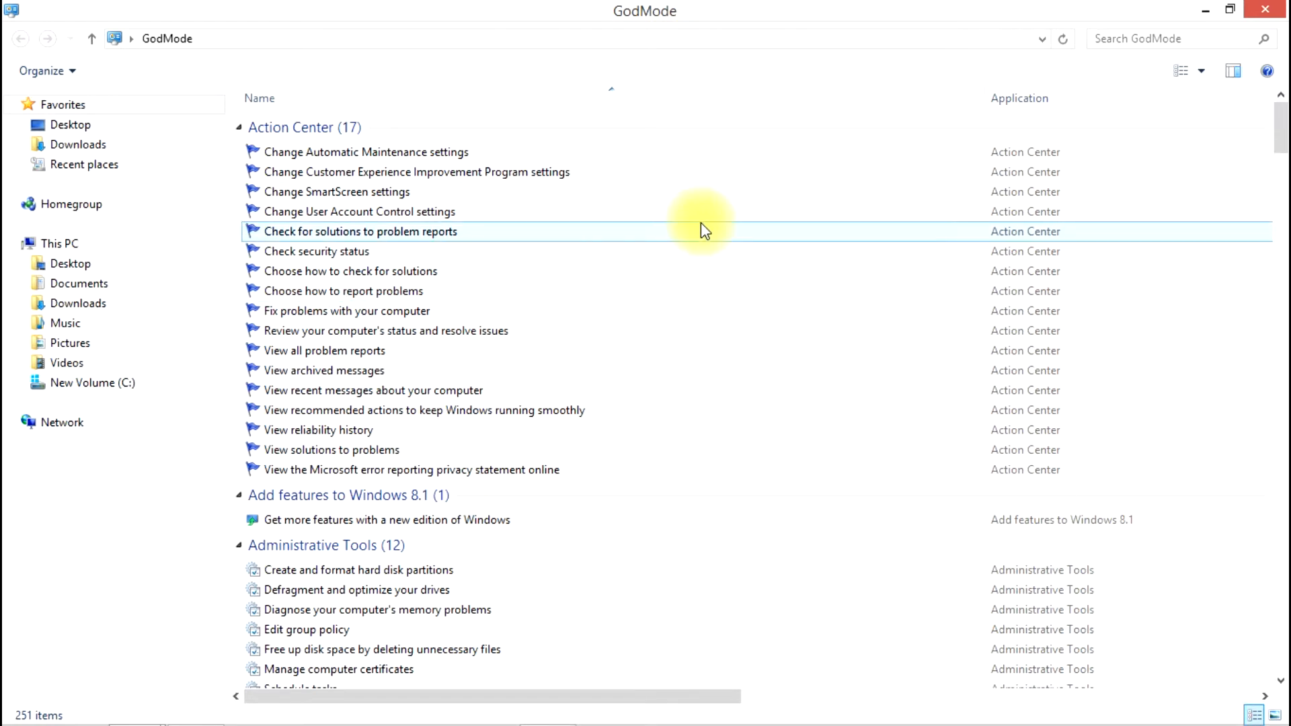
mouse_move(691, 211)
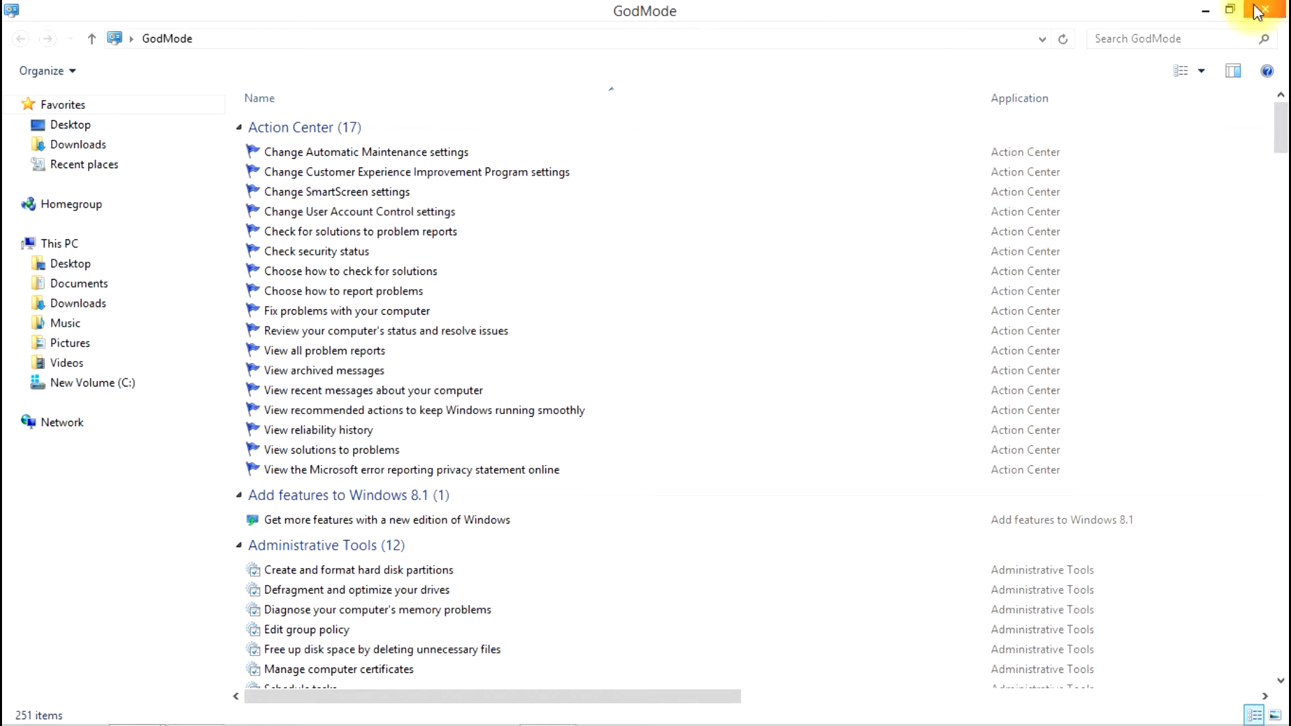
click(337, 191)
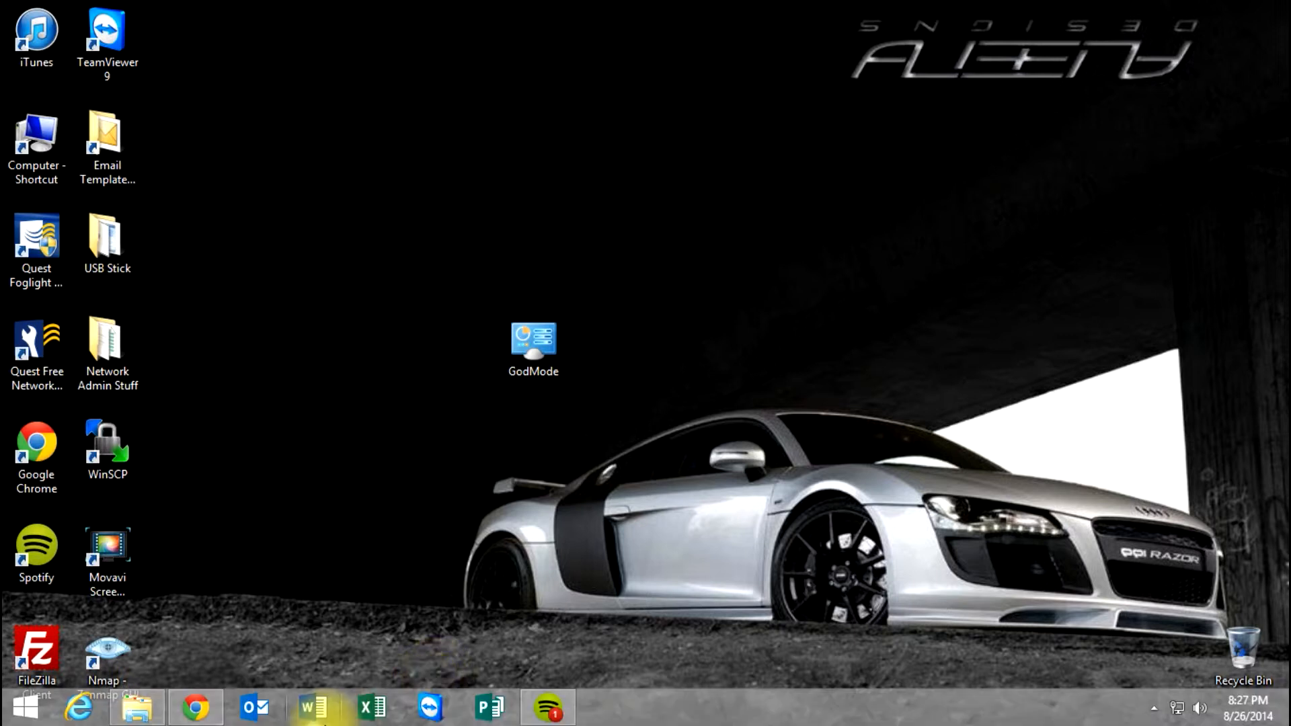
Switch back to Google Chrome showing the god mode article.
click(195, 706)
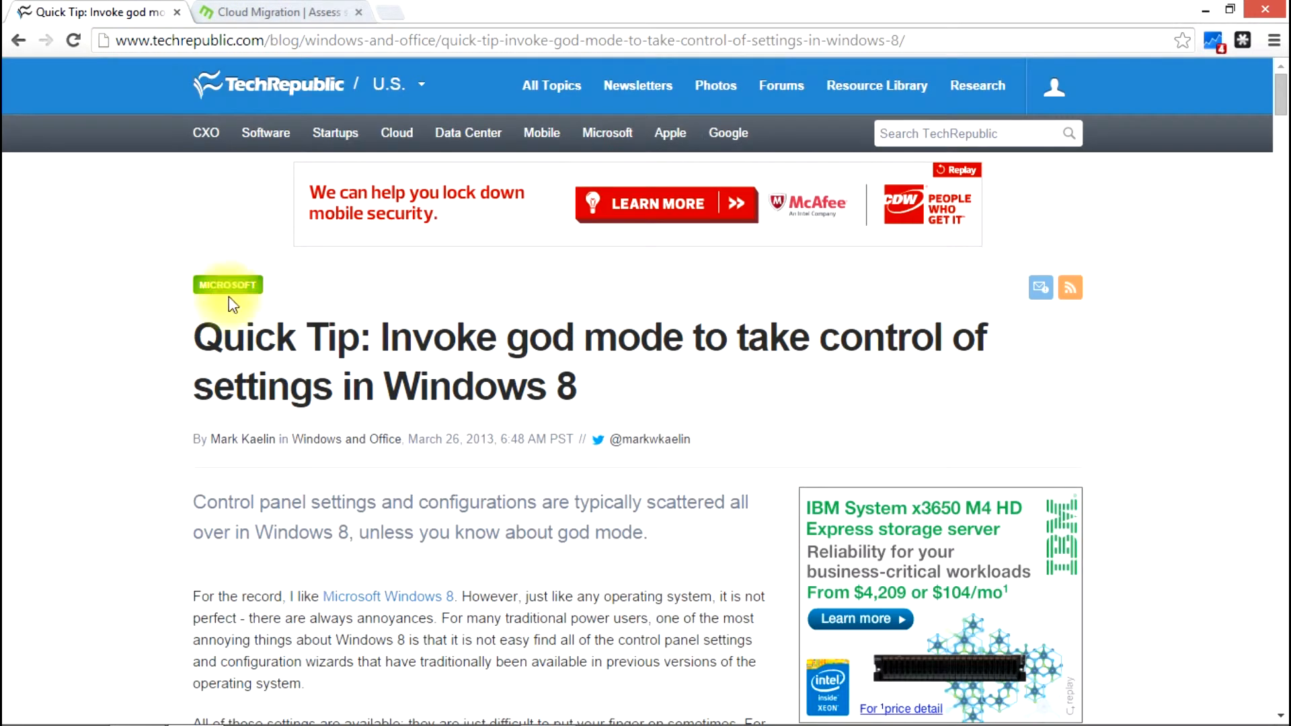
Search TechRepublic for 'god mode' and look over the results.
text(g)
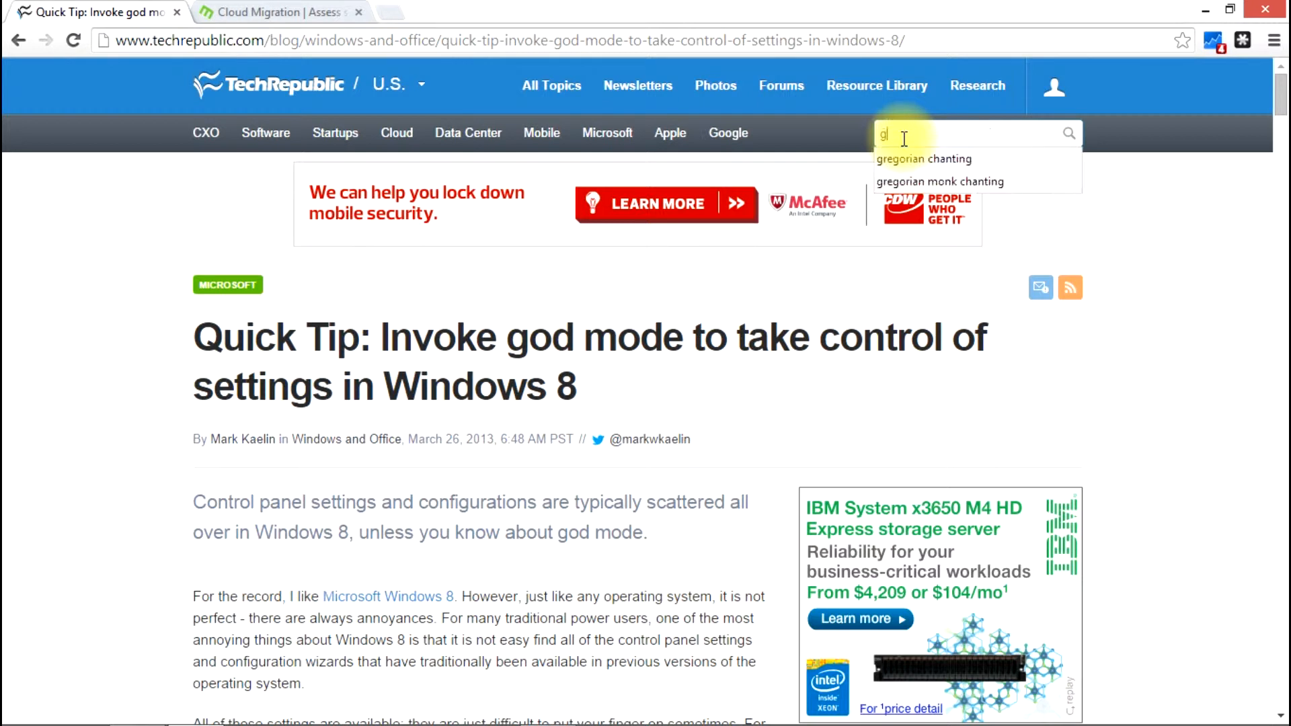
text(god mode)
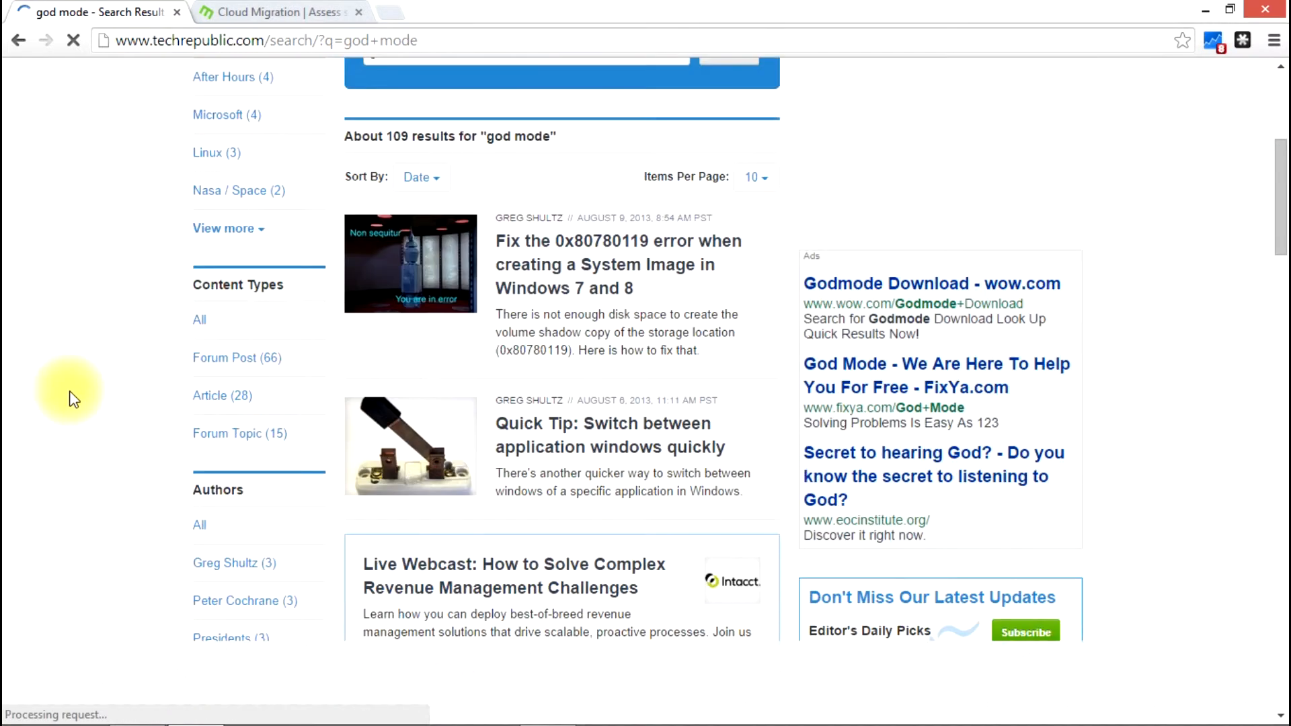
scroll(down, 3)
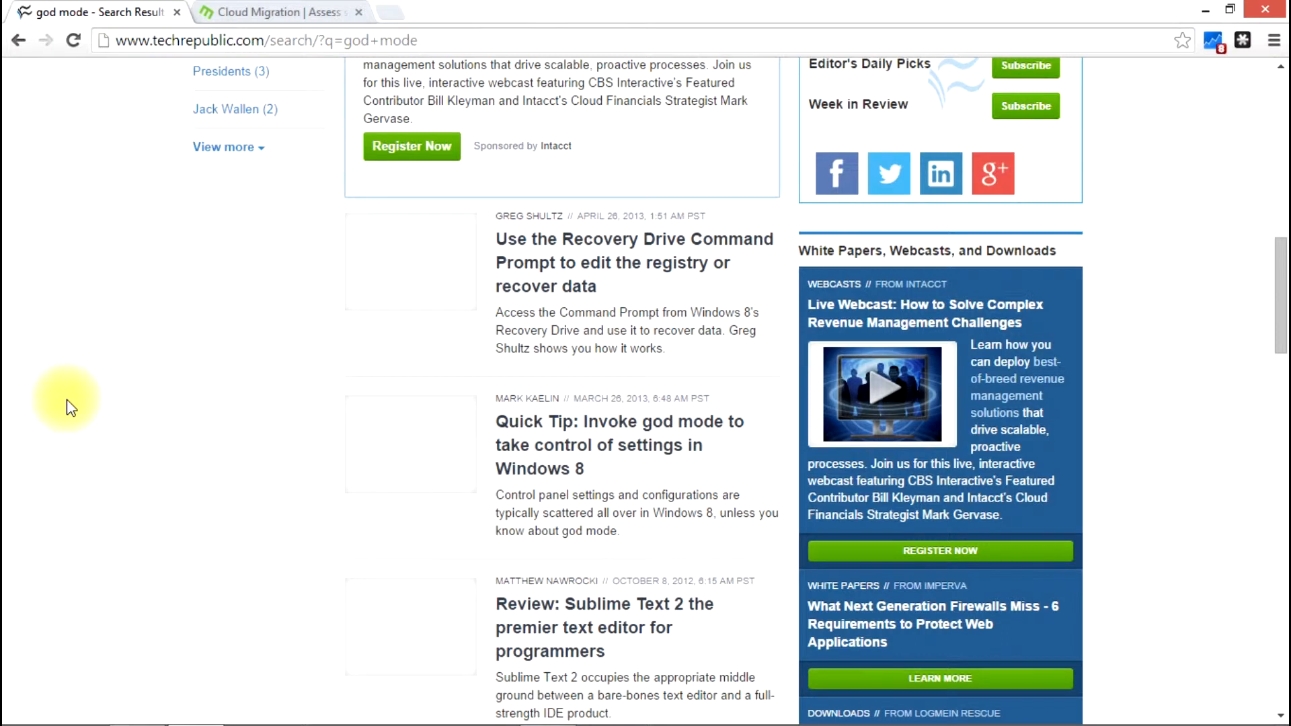
scroll(up, 3)
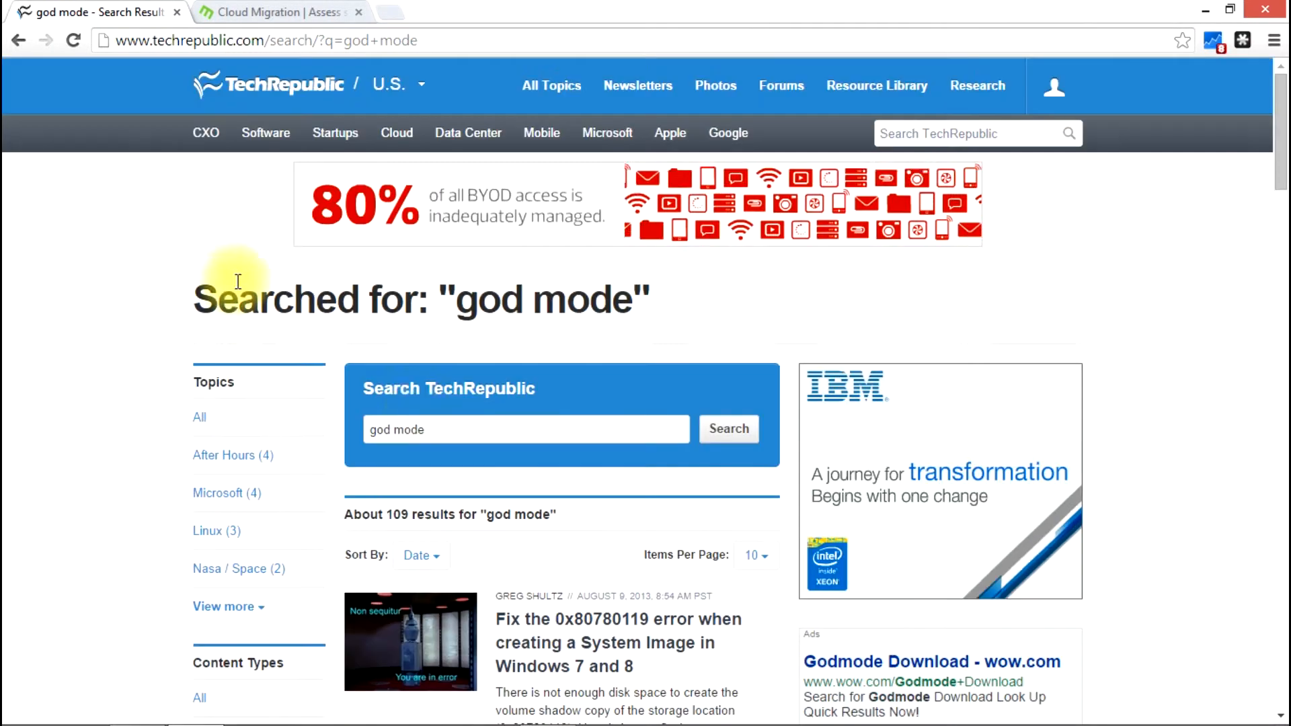
Refine the search to 'god mode windows 8' and locate the Quick Tip article result.
click(526, 429)
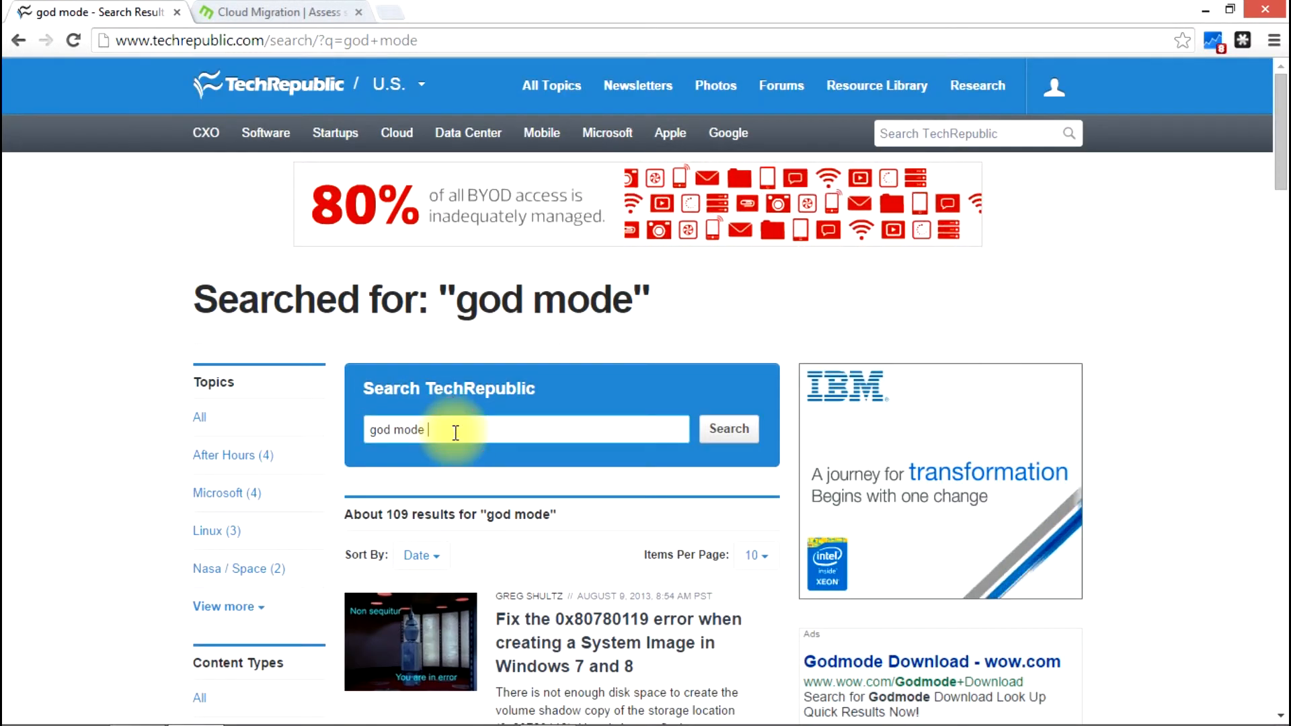
text(windows 8)
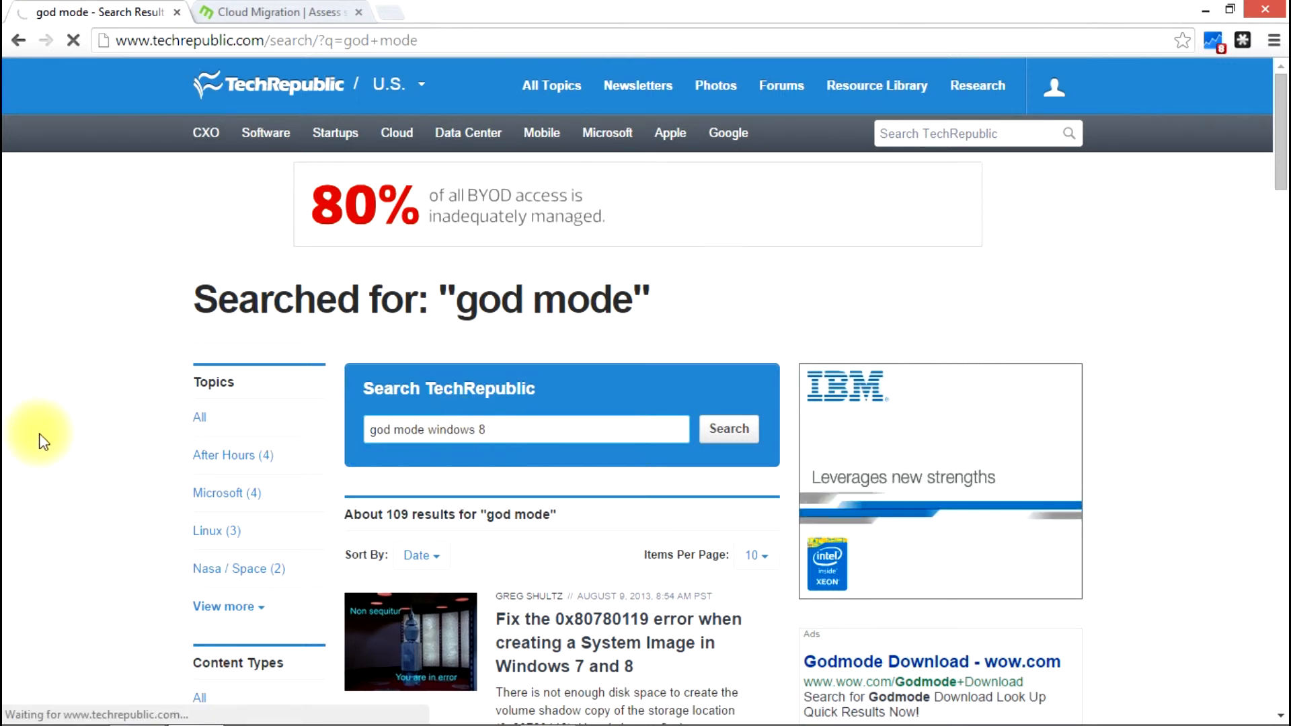
click(727, 429)
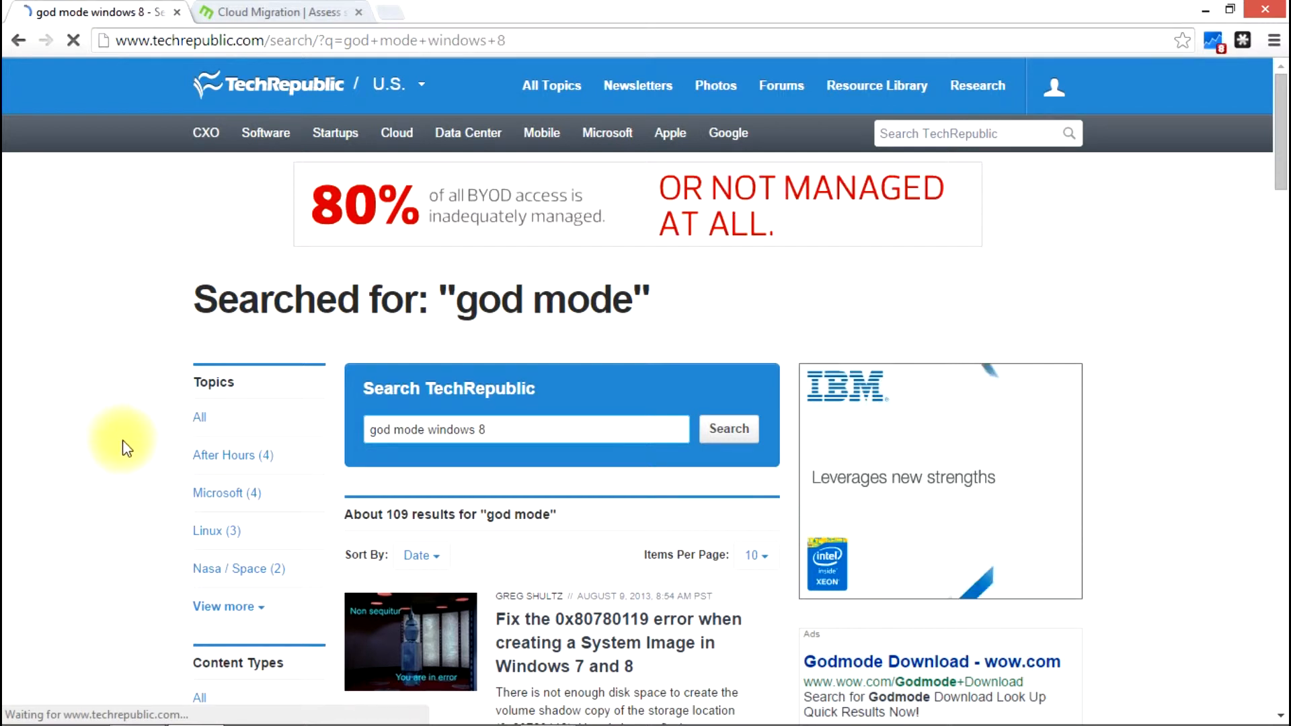
scroll(down, 3)
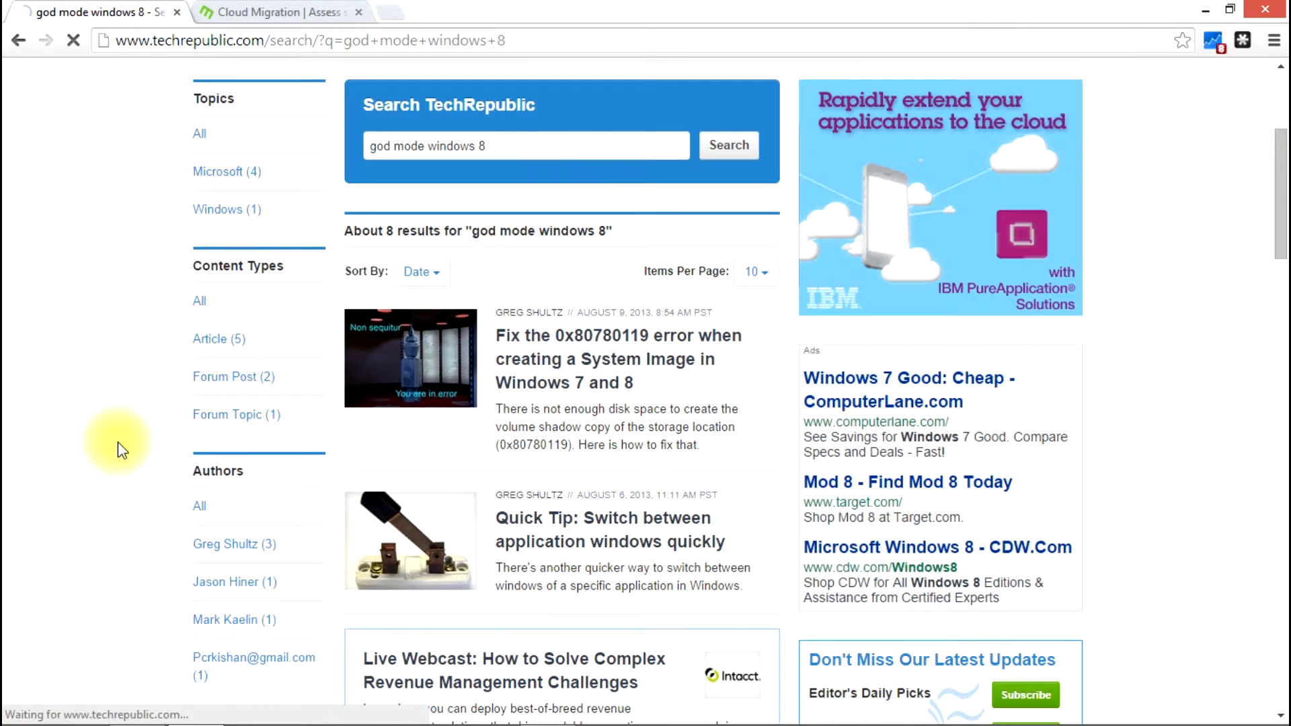
scroll(down, 3)
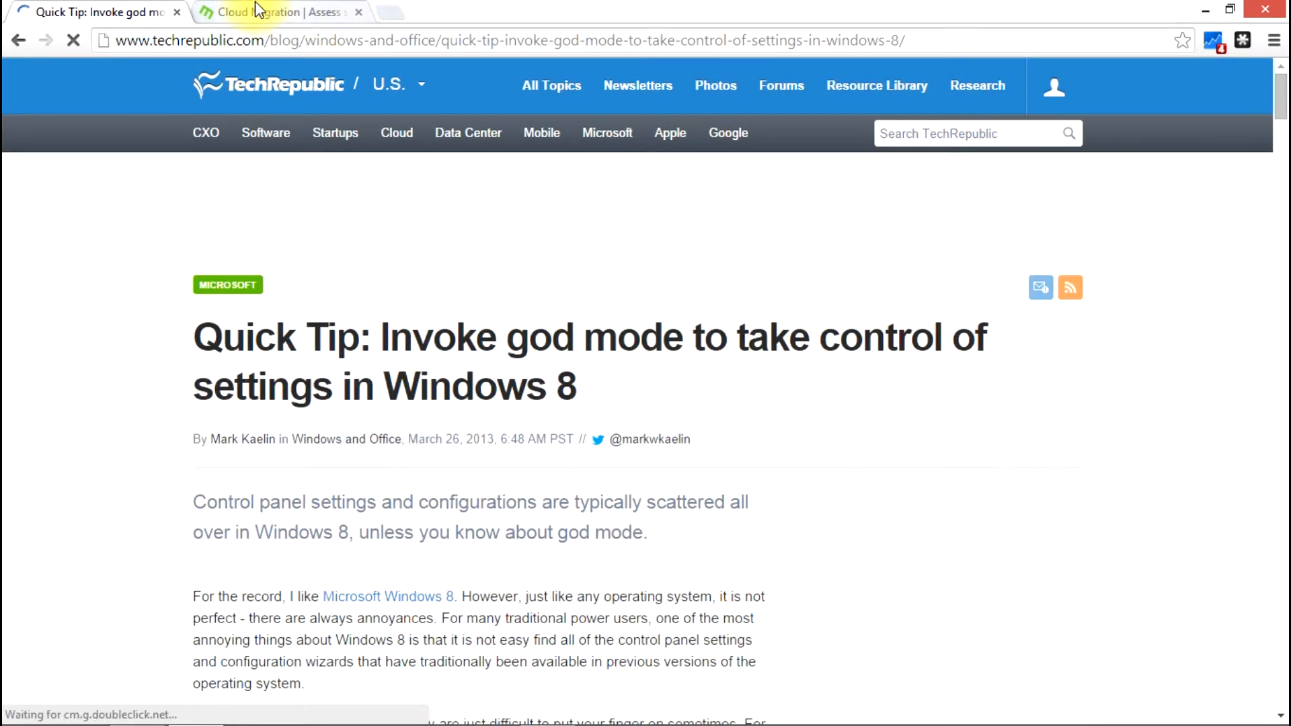
Select the GodMode.{ED7BA470-8E54-465E-825C-99712043E01C} string in the article, then minimize Chrome to the desktop.
scroll(down, 3)
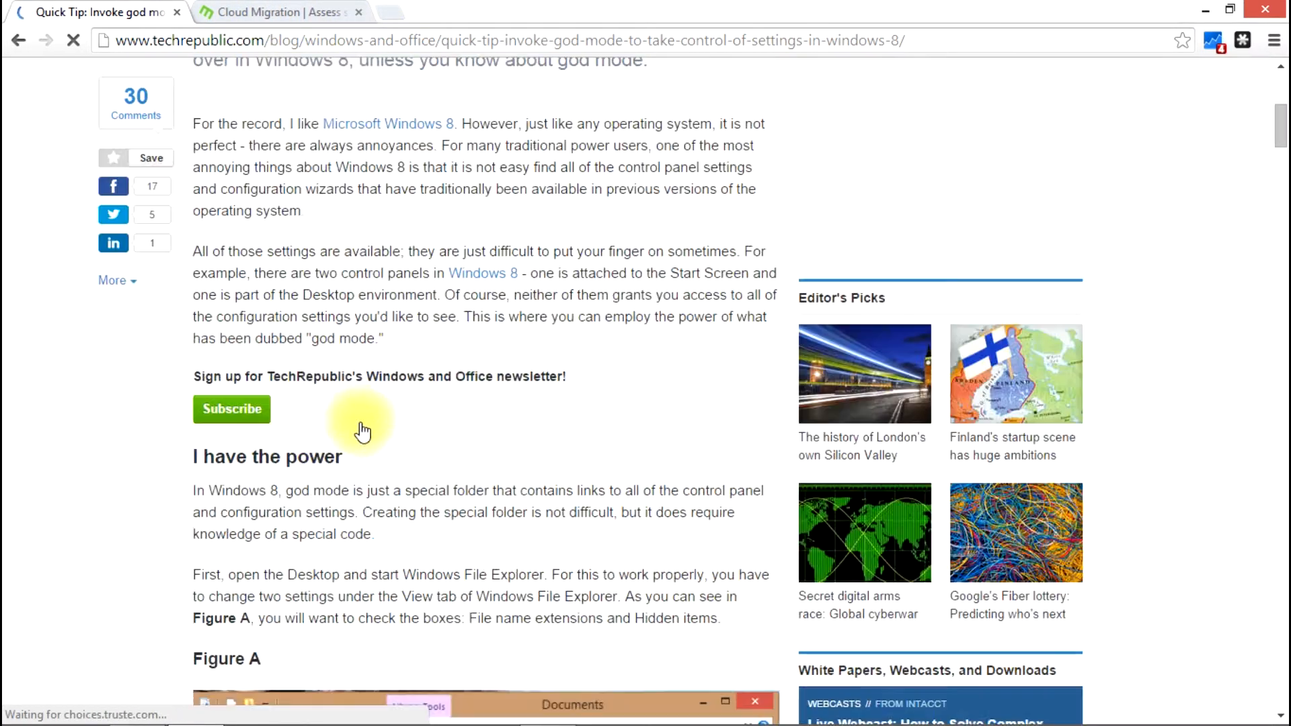
scroll(down, 3)
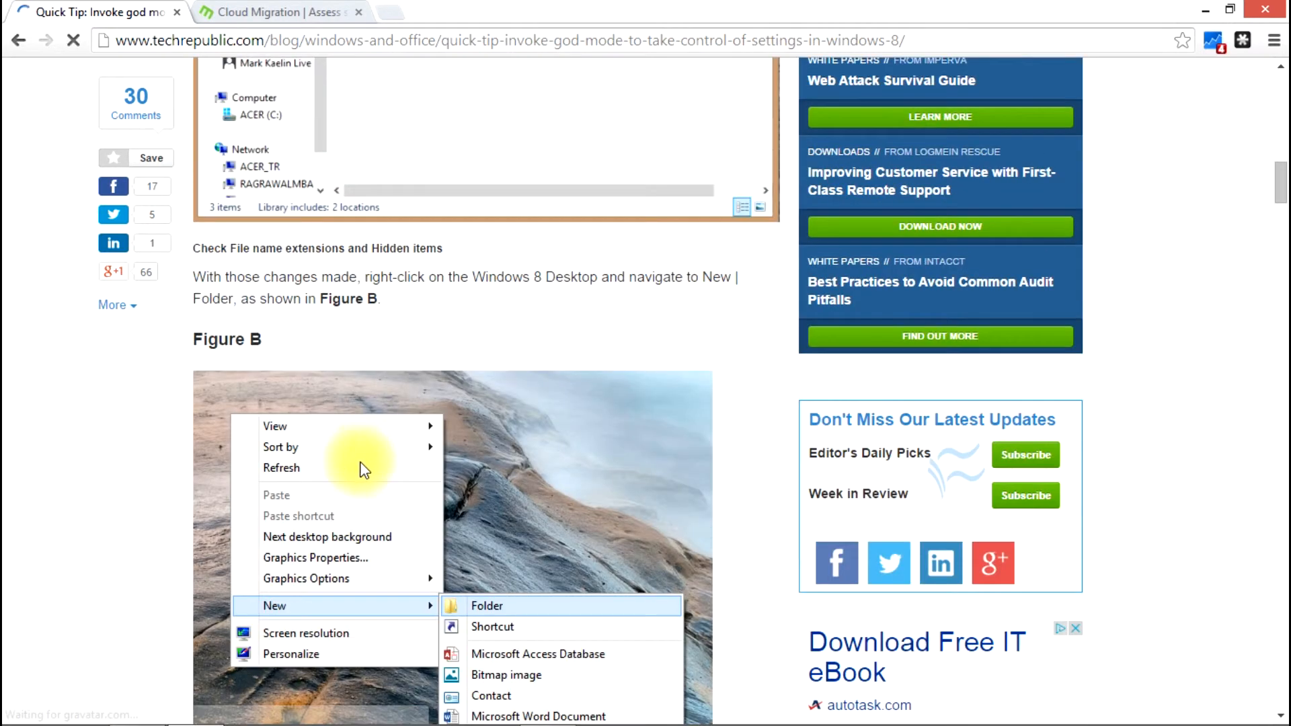
scroll(down, 3)
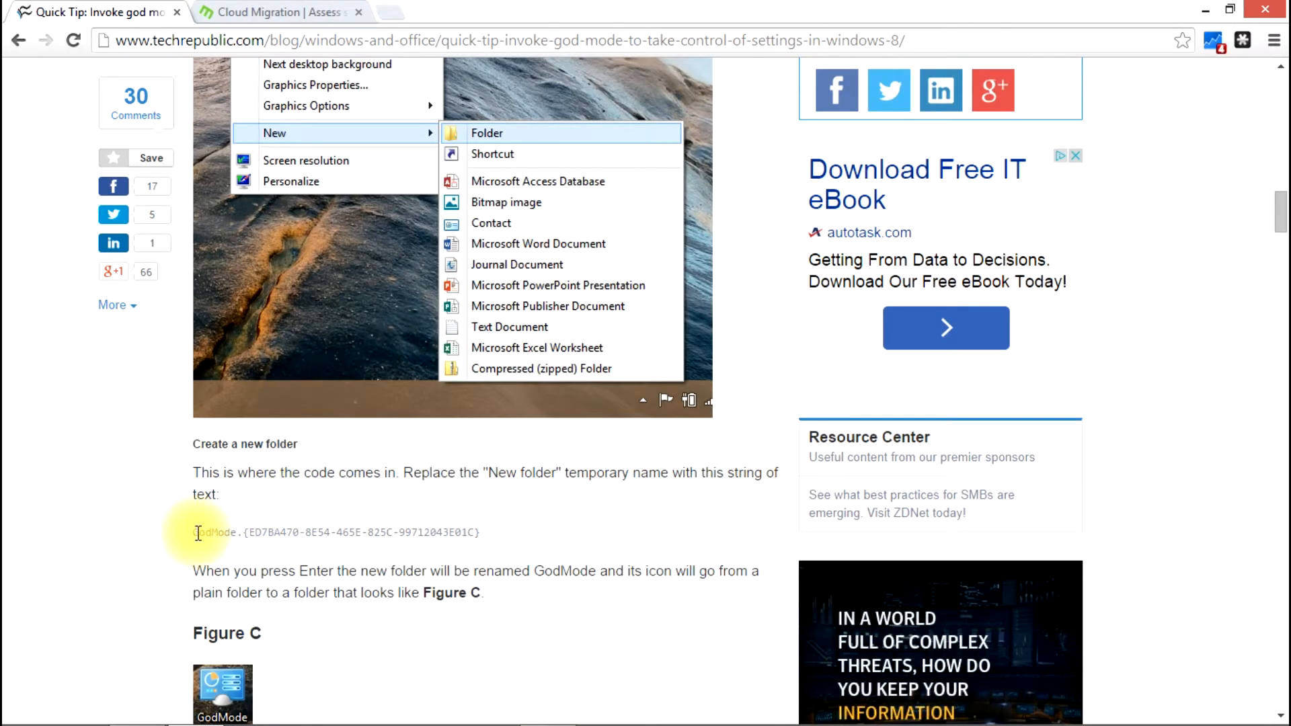
drag(193, 532, 476, 532)
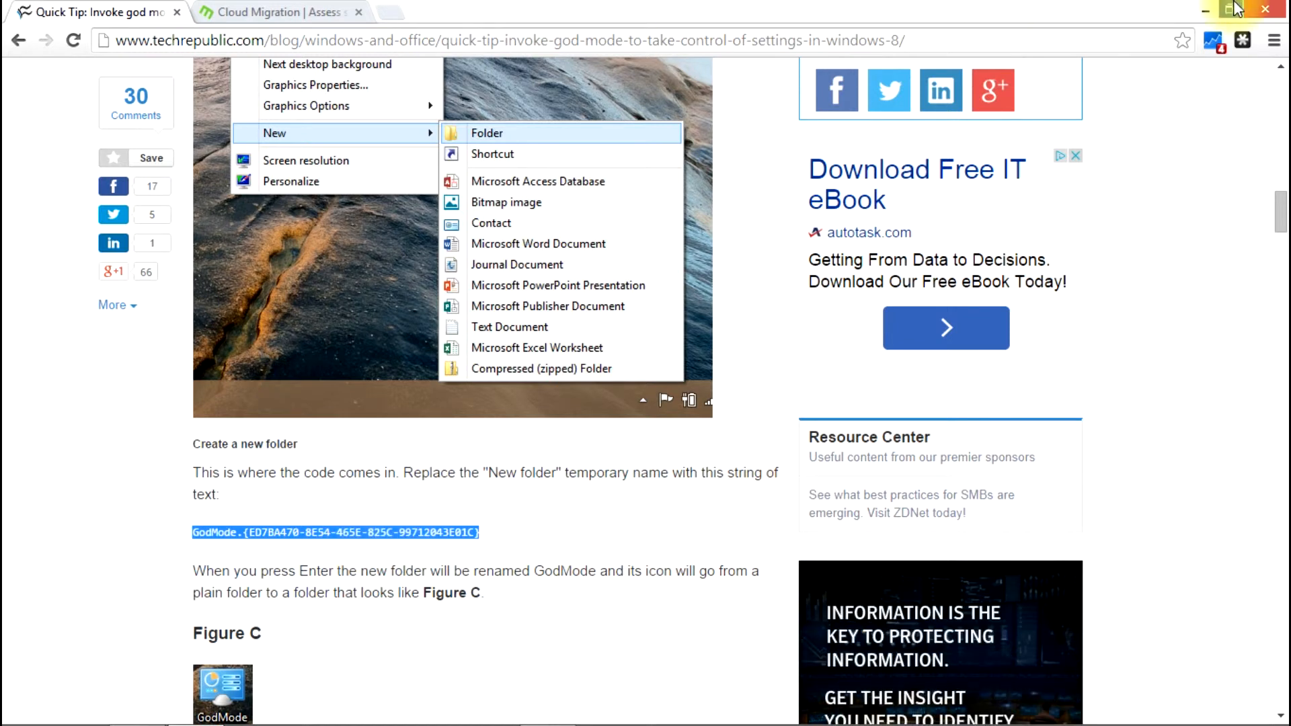
click(1228, 10)
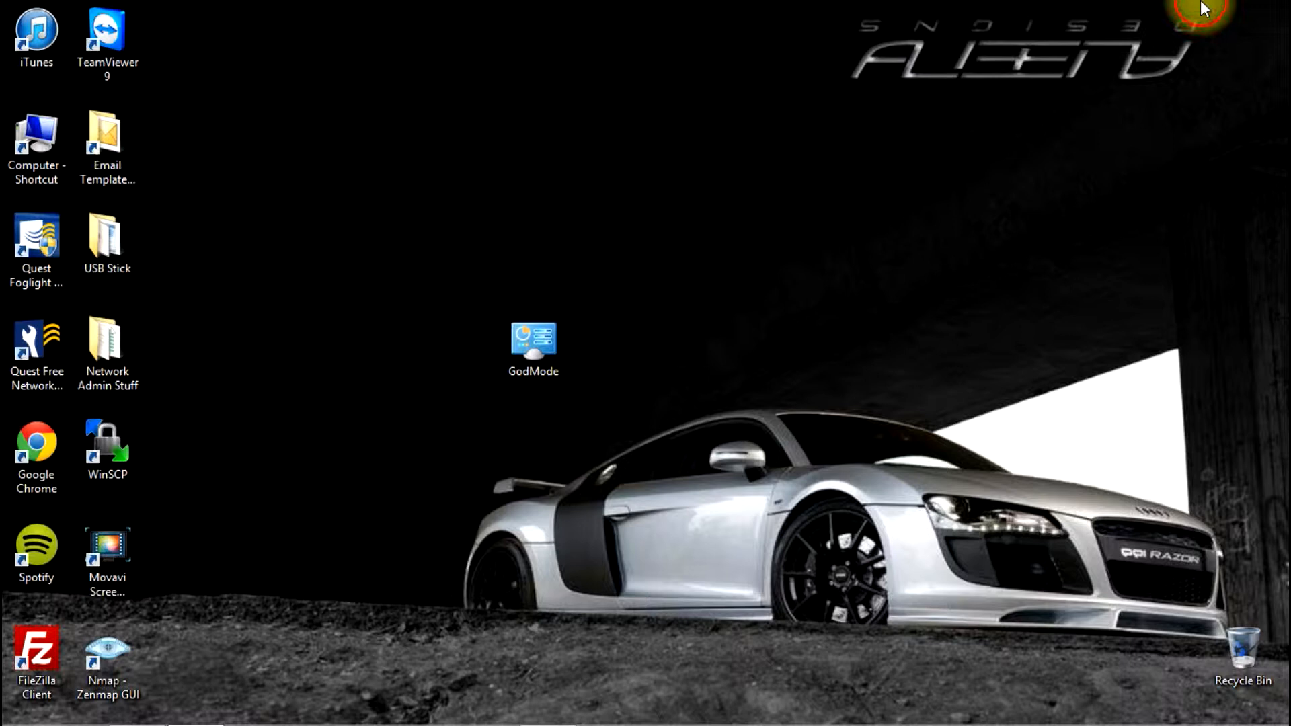